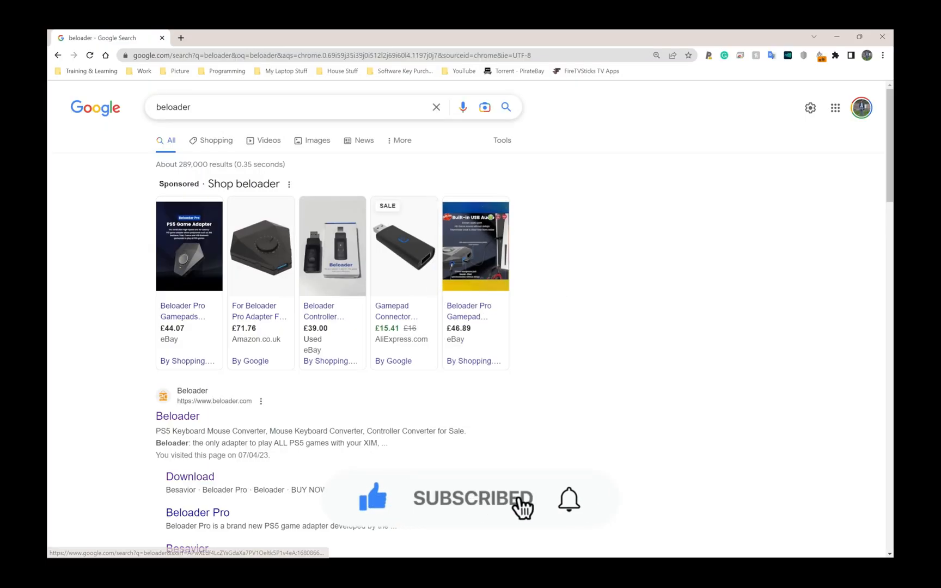
Follow the beloader.com result from the Google search results
{"action": "left_click", "coordinate": [294, 107]}
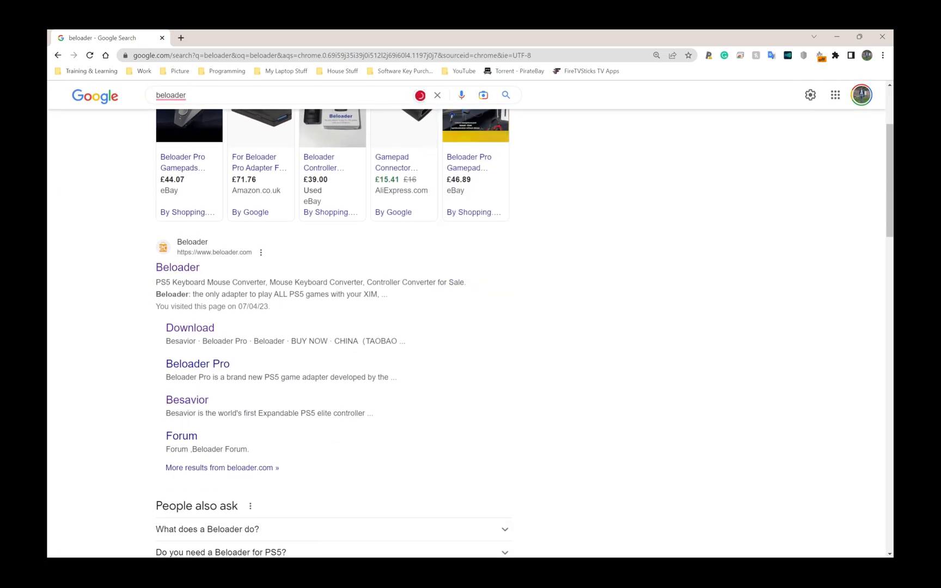
{"action": "left_click", "coordinate": [178, 267]}
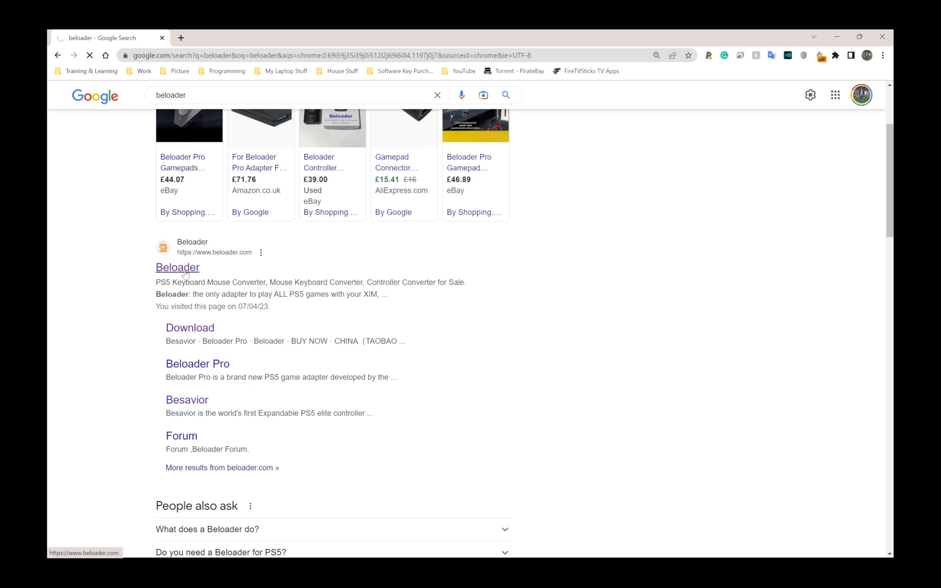
{"action": "left_click", "coordinate": [177, 267]}
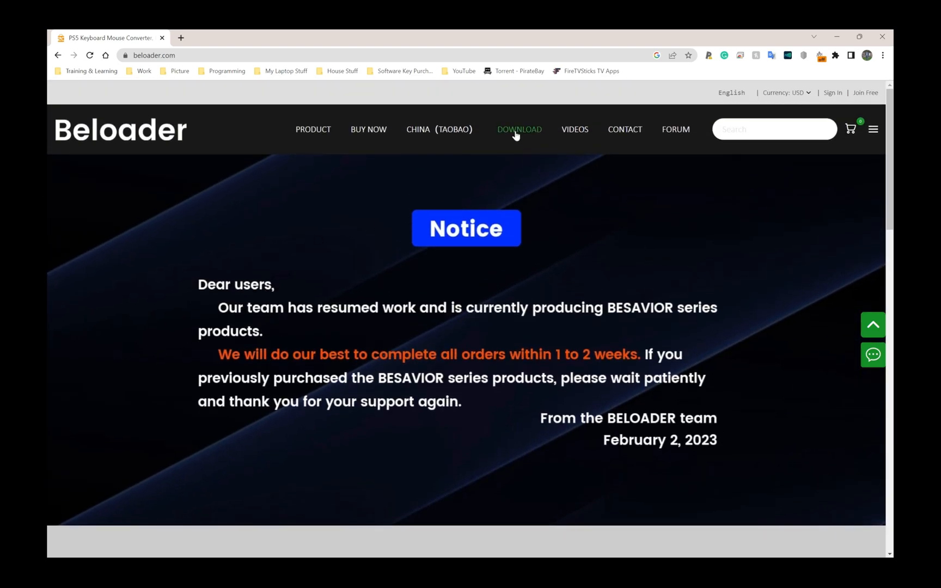
Go through the site's DOWNLOAD page to the forum's Beloader software download thread
{"action": "left_click", "coordinate": [520, 129]}
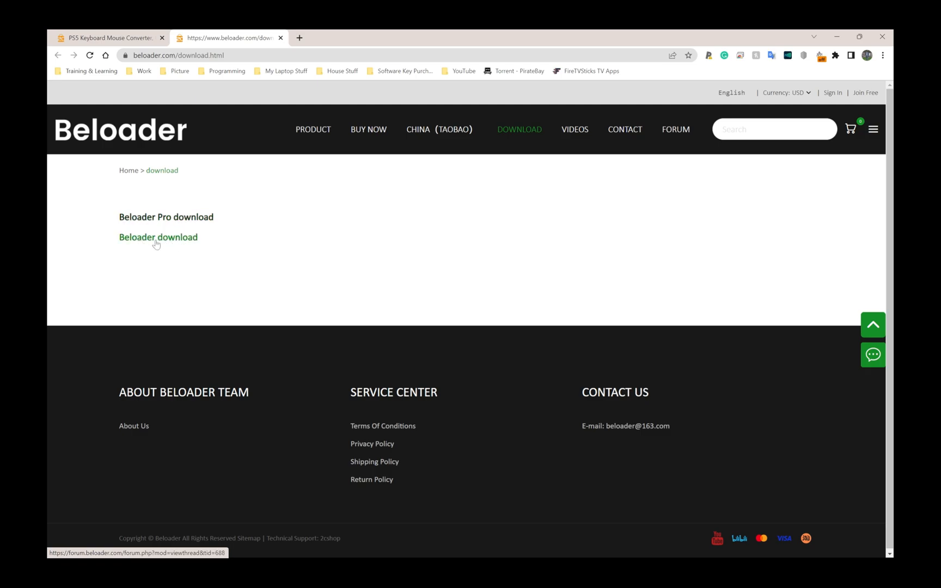
{"action": "mouse_move", "coordinate": [159, 241]}
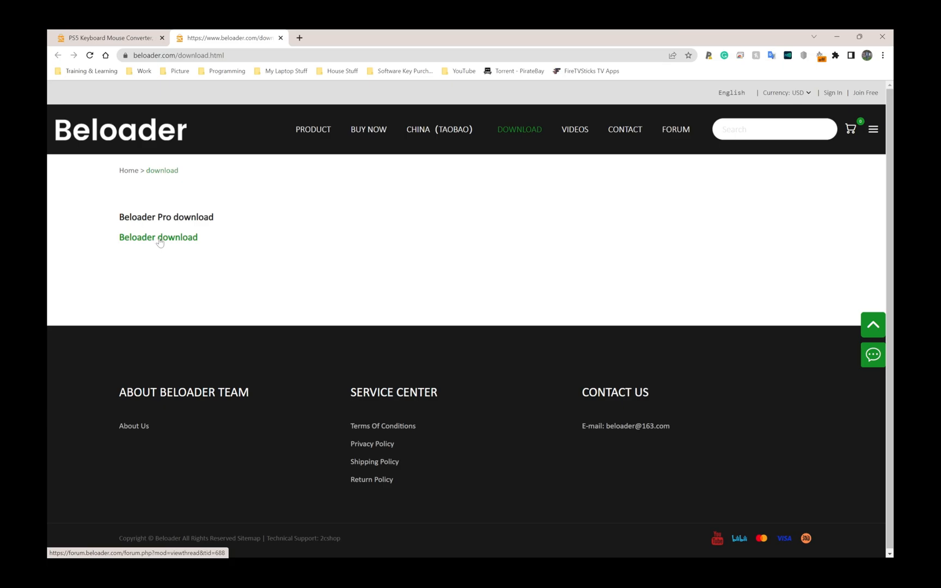
{"action": "left_click", "coordinate": [158, 237]}
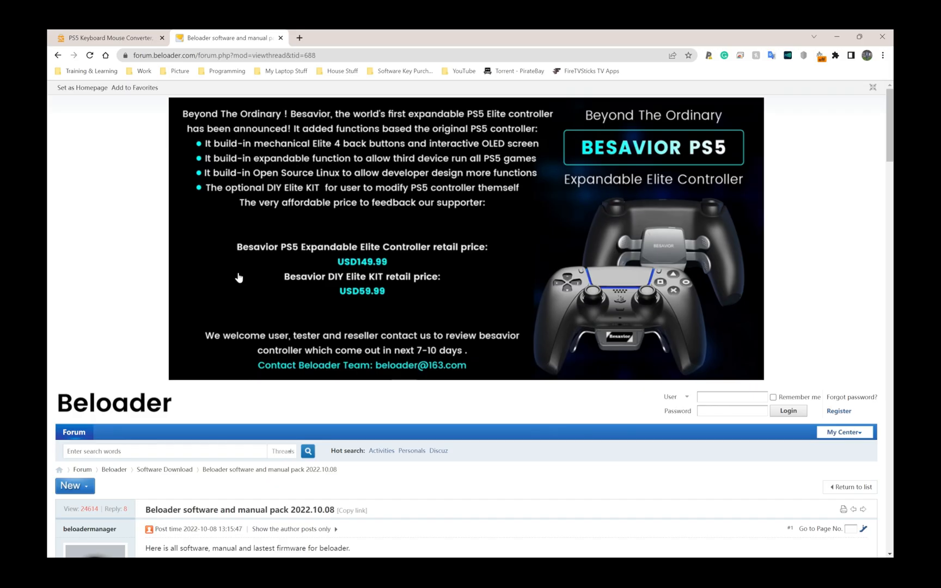
Start downloading the Beloader software and manual pack from the thread's 'download it' link
{"action": "scroll", "scroll_direction": "down", "scroll_amount": 3}
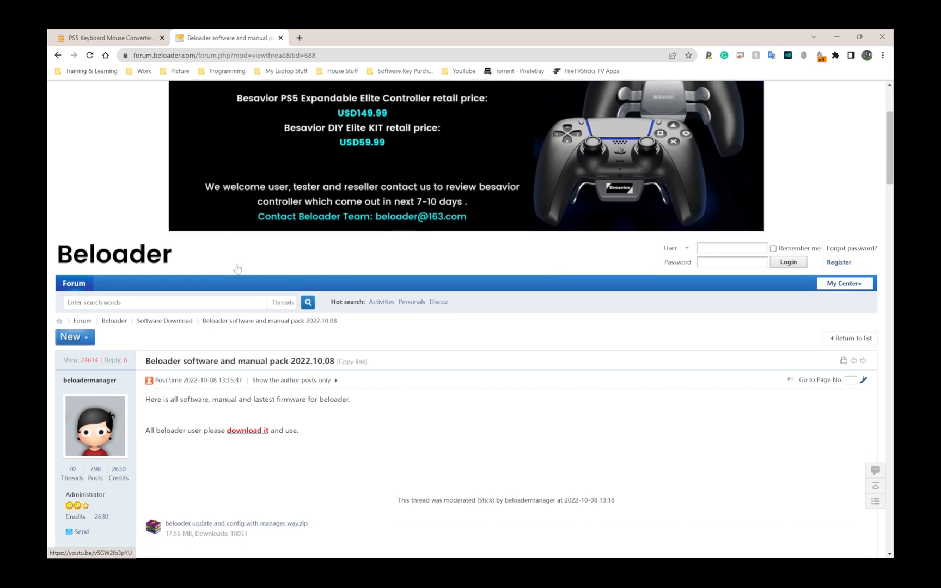
{"action": "scroll", "scroll_direction": "down", "scroll_amount": 3}
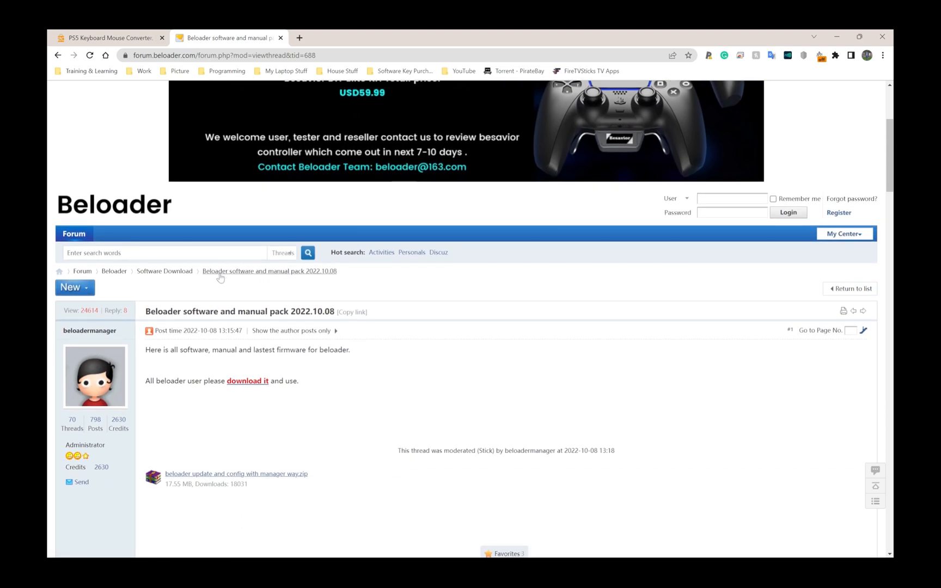
{"action": "mouse_move", "coordinate": [251, 476]}
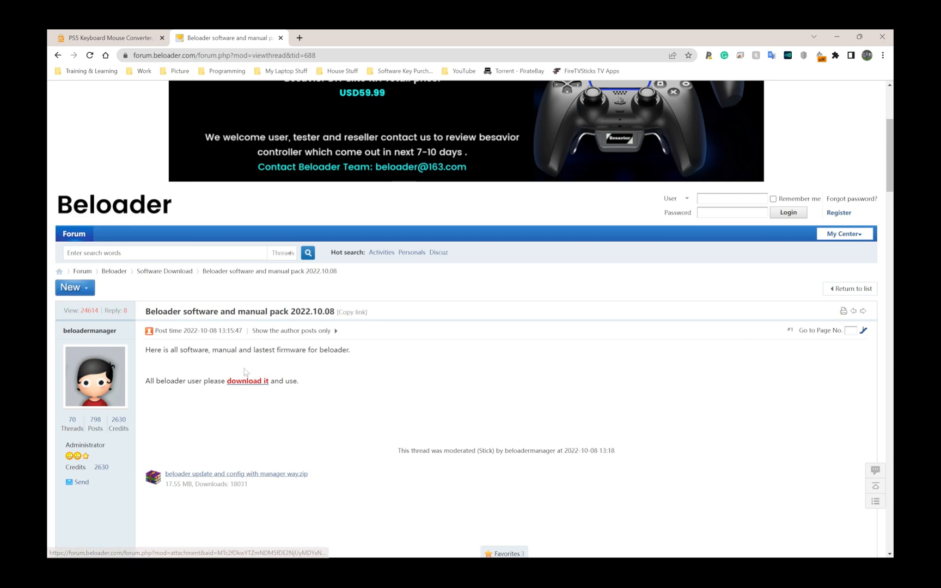
{"action": "left_click", "coordinate": [63, 545]}
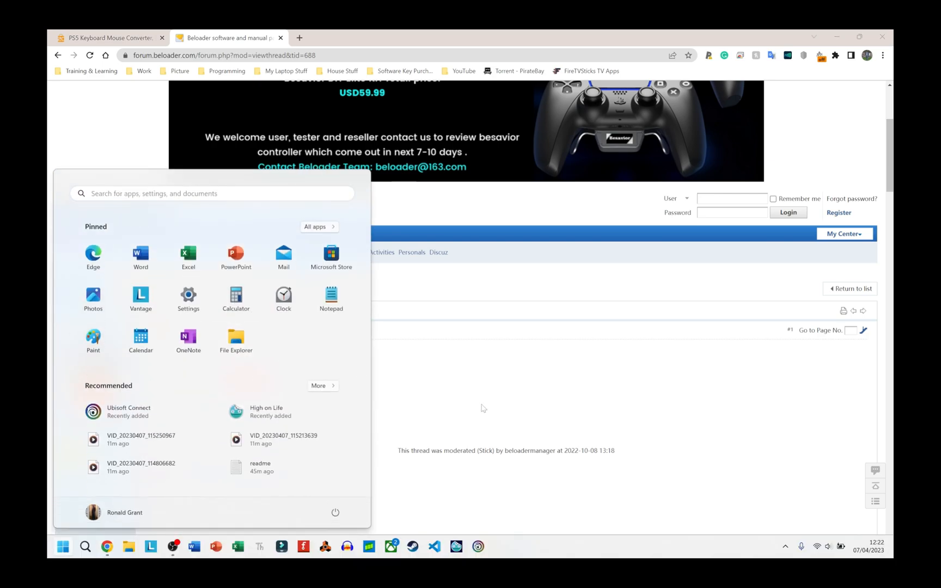
{"action": "left_click", "coordinate": [484, 408]}
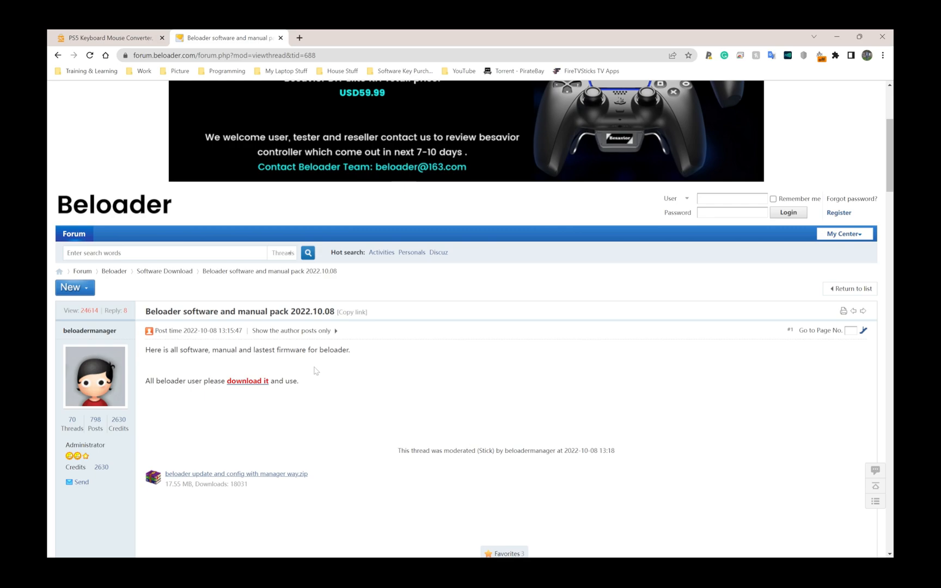
{"action": "mouse_move", "coordinate": [258, 372]}
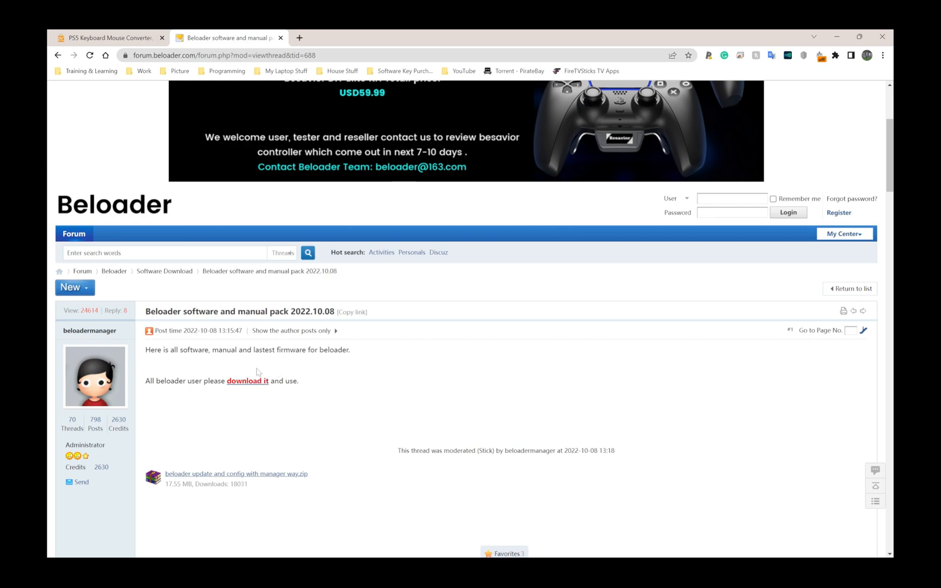
{"action": "scroll", "scroll_direction": "down", "scroll_amount": 3}
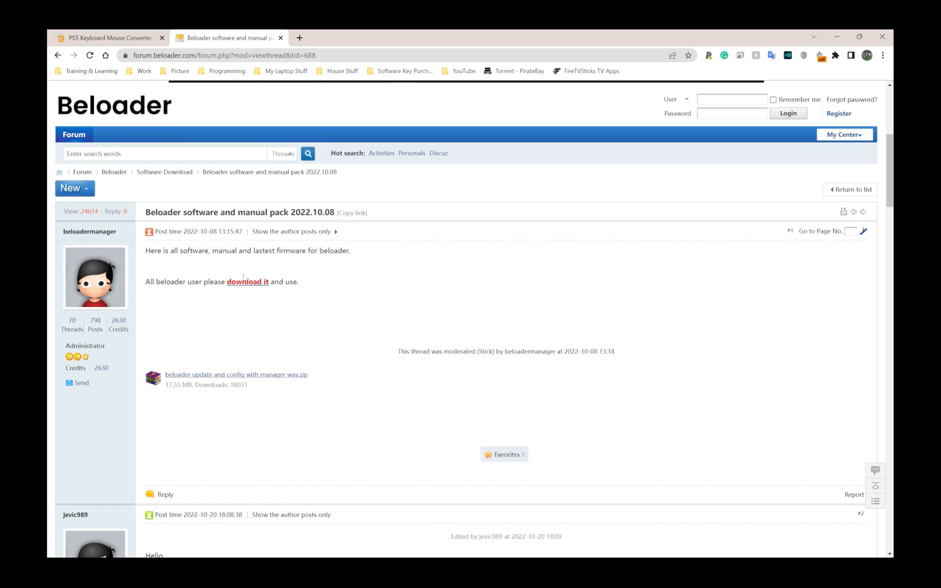
{"action": "left_click", "coordinate": [247, 281]}
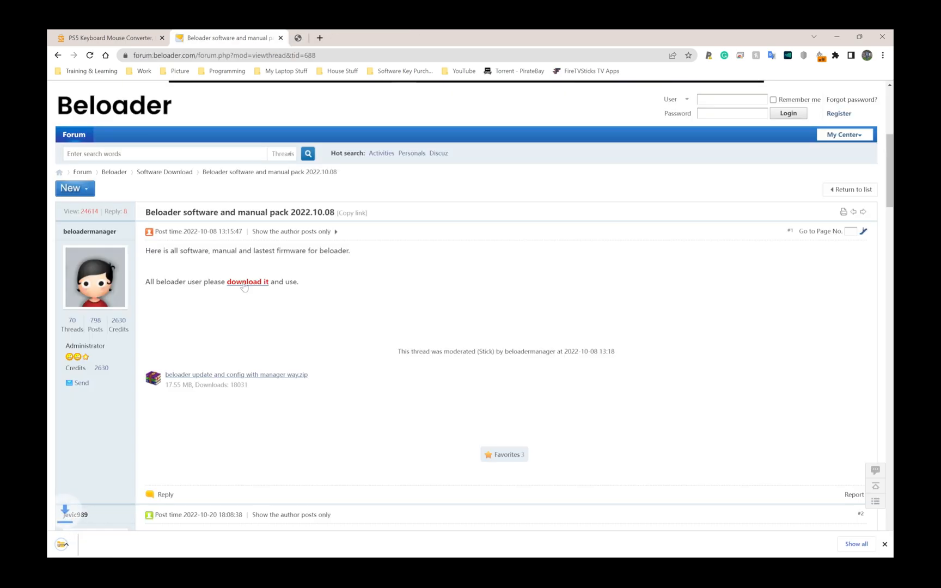
Keep the Beloader zip that Chrome flagged as uncommon so the download finishes
{"action": "left_click", "coordinate": [247, 281]}
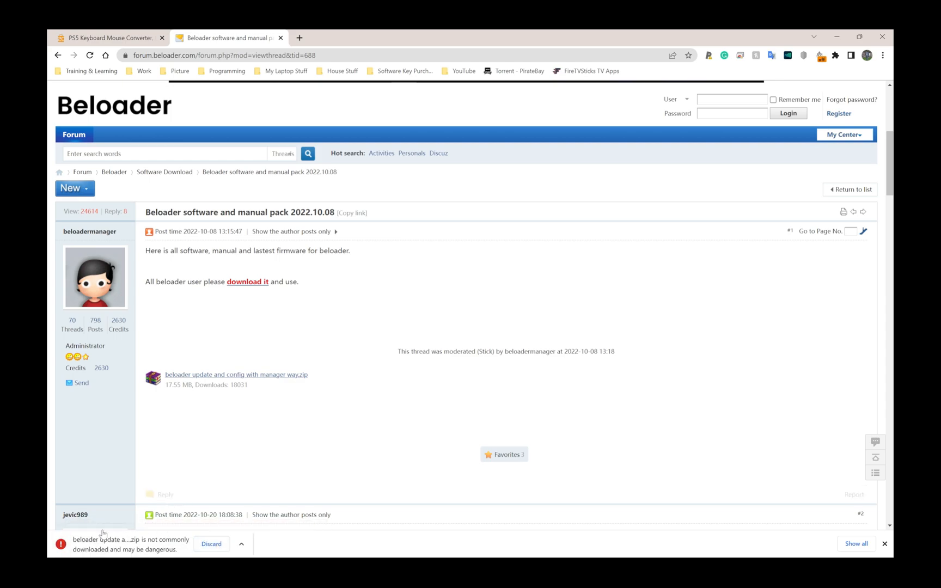
{"action": "mouse_move", "coordinate": [172, 523]}
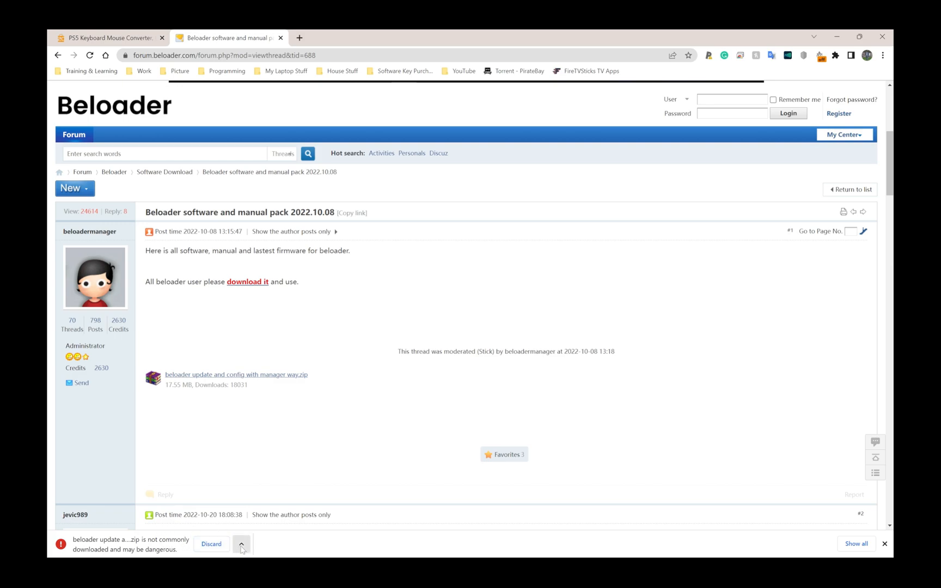
{"action": "left_click", "coordinate": [242, 544]}
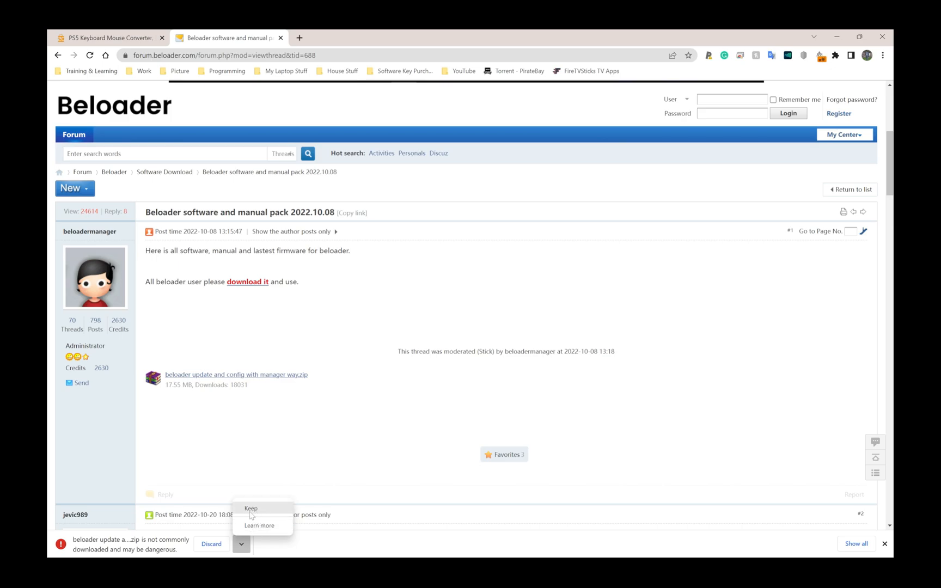
{"action": "left_click", "coordinate": [250, 509]}
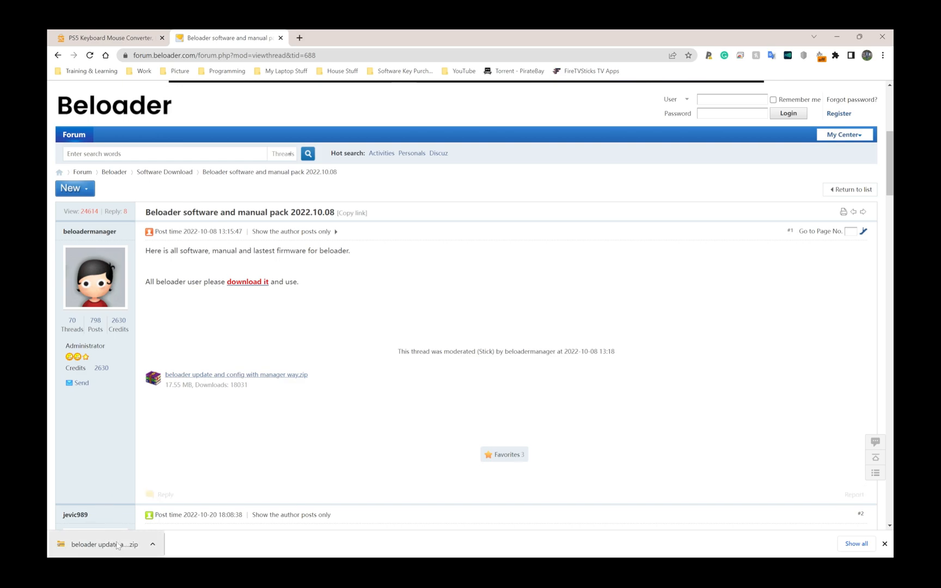
{"action": "left_click", "coordinate": [152, 544]}
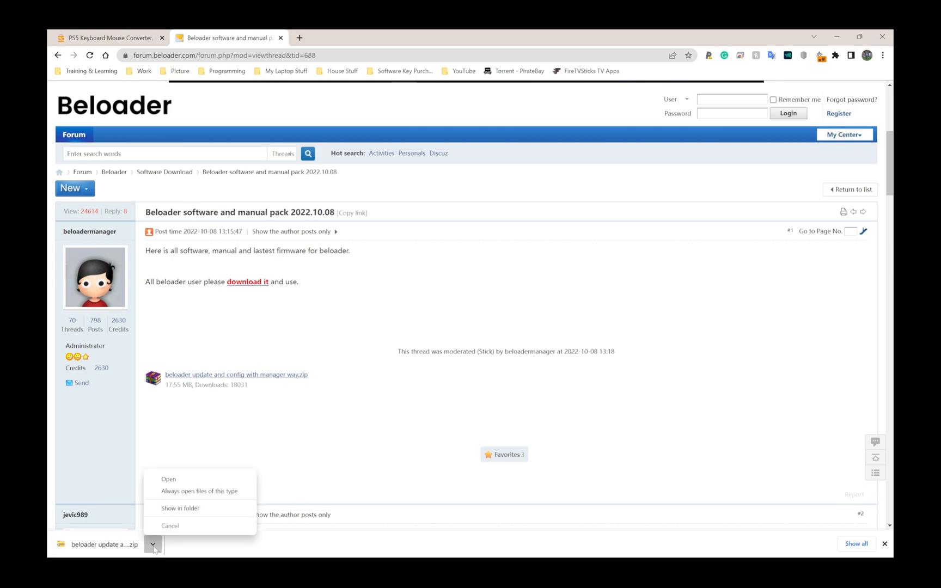
Show the Downloads folder holding the Beloader update and config zip in File Explorer
{"action": "left_click", "coordinate": [180, 507]}
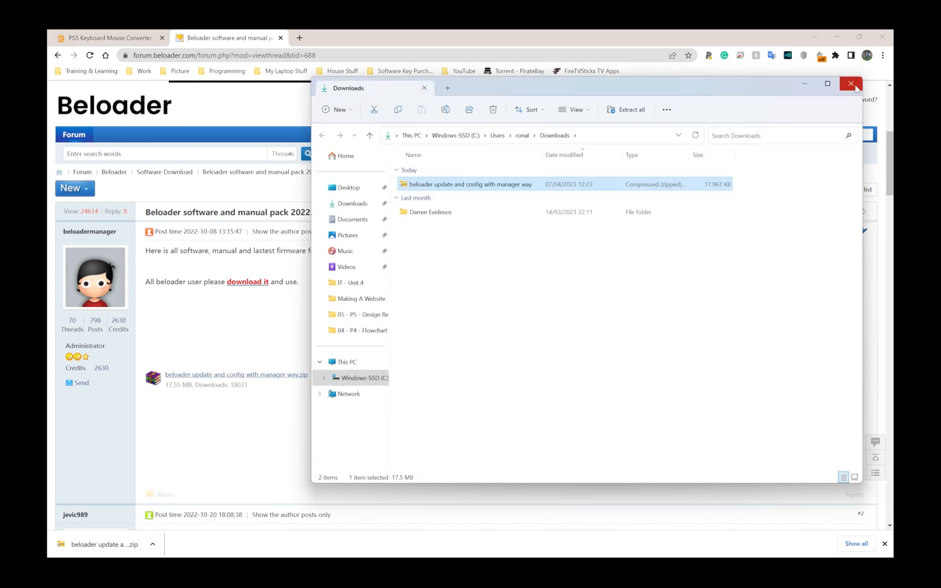
{"action": "left_click", "coordinate": [851, 84]}
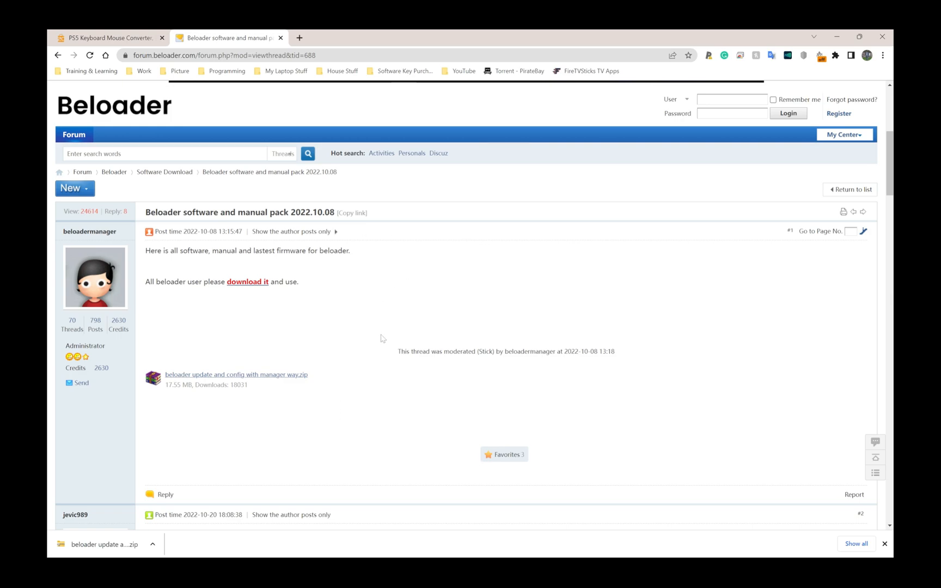
{"action": "left_click", "coordinate": [62, 546]}
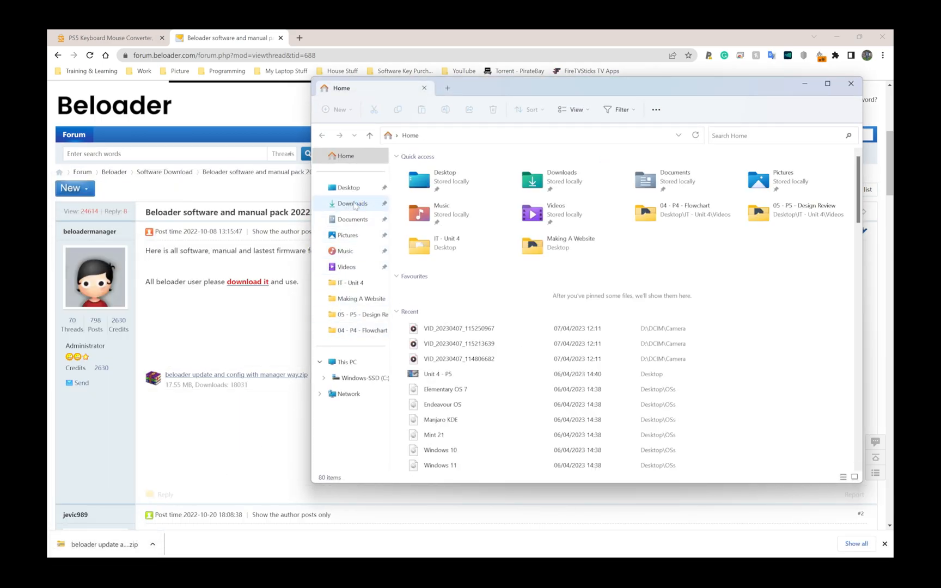
{"action": "left_click", "coordinate": [351, 203]}
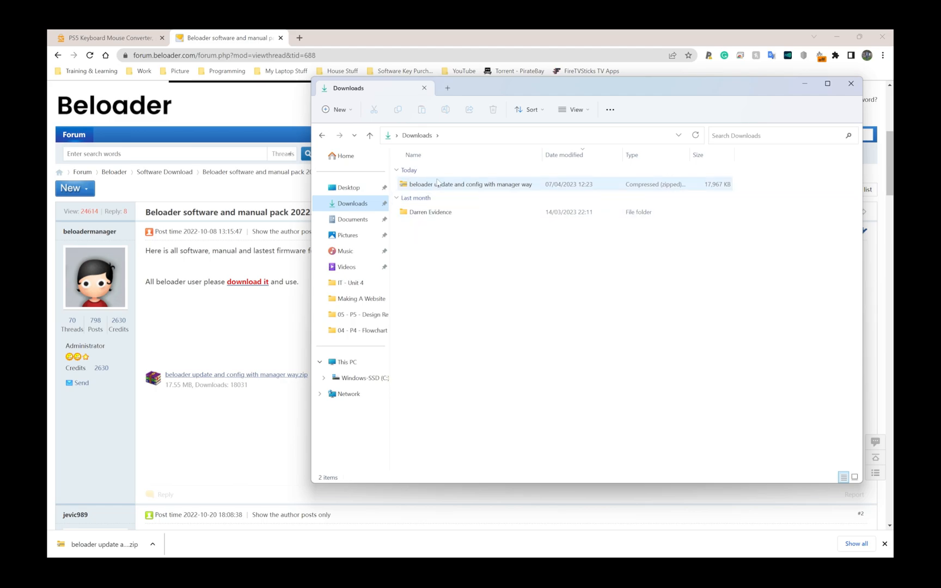
{"action": "mouse_move", "coordinate": [434, 184]}
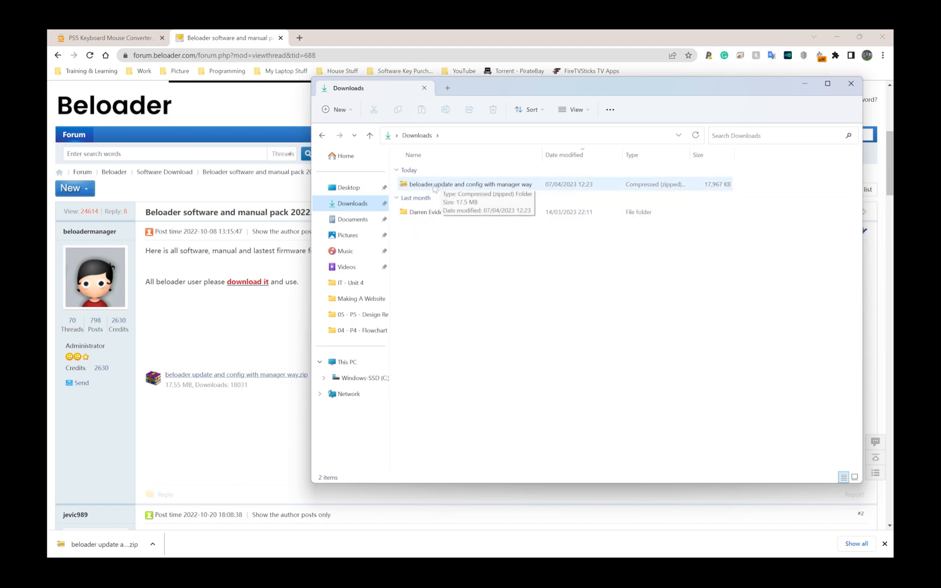
Bring up Extract All for the Beloader zip, targeting a same-named folder in Downloads
{"action": "right_click", "coordinate": [468, 184]}
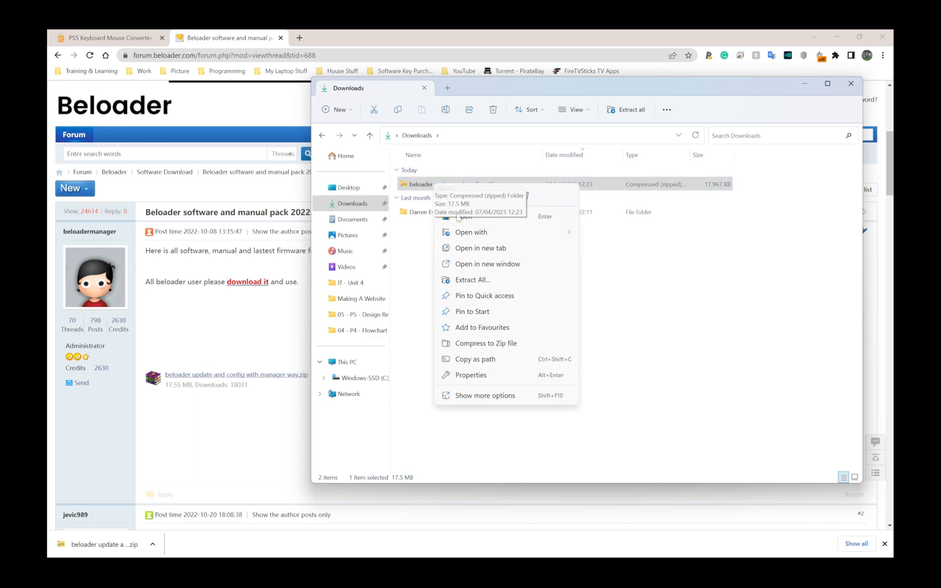
{"action": "mouse_move", "coordinate": [473, 280]}
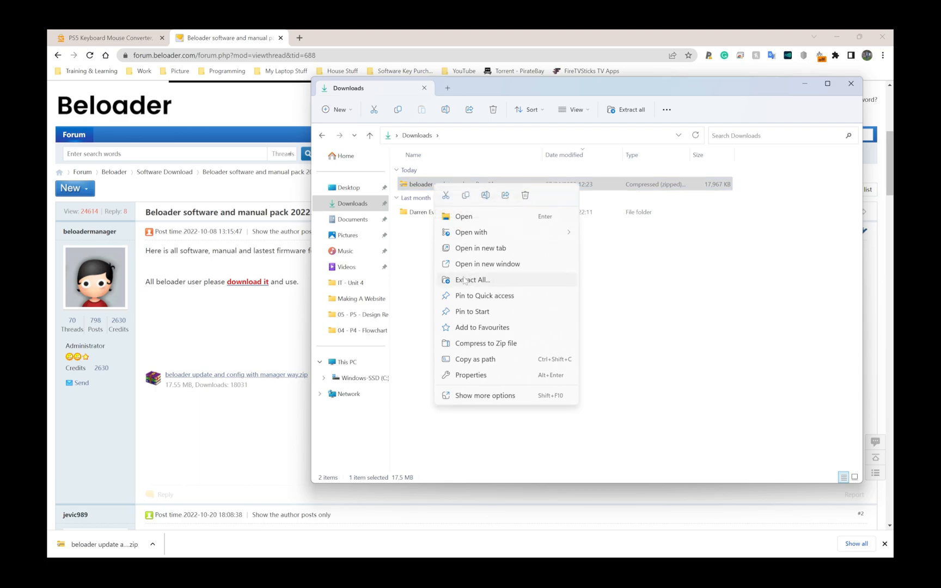
{"action": "mouse_move", "coordinate": [468, 399]}
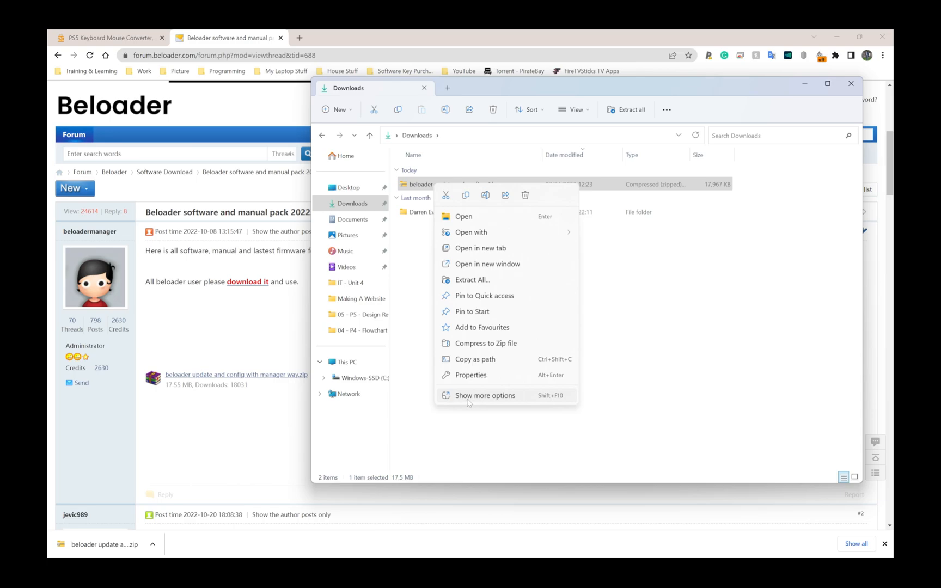
{"action": "left_click", "coordinate": [485, 395]}
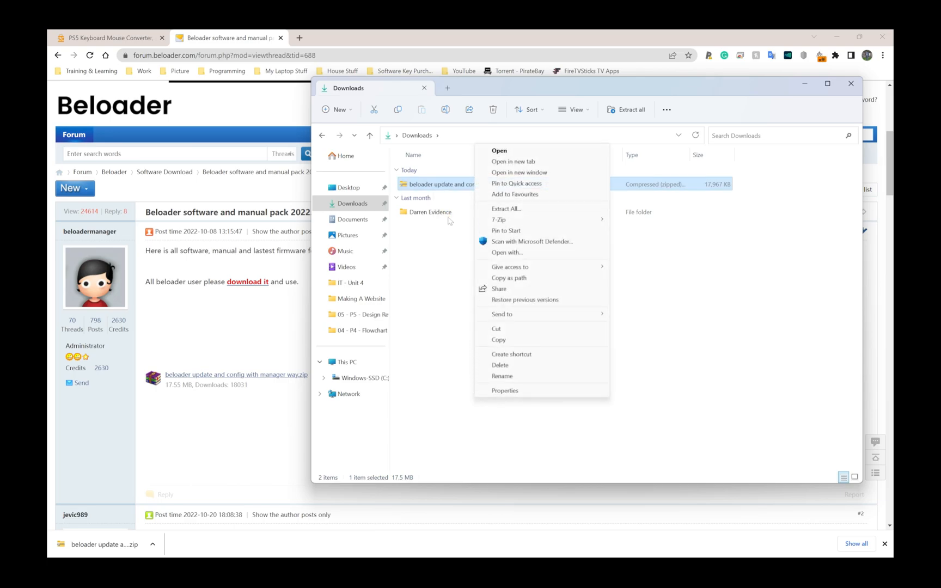
{"action": "mouse_move", "coordinate": [506, 231]}
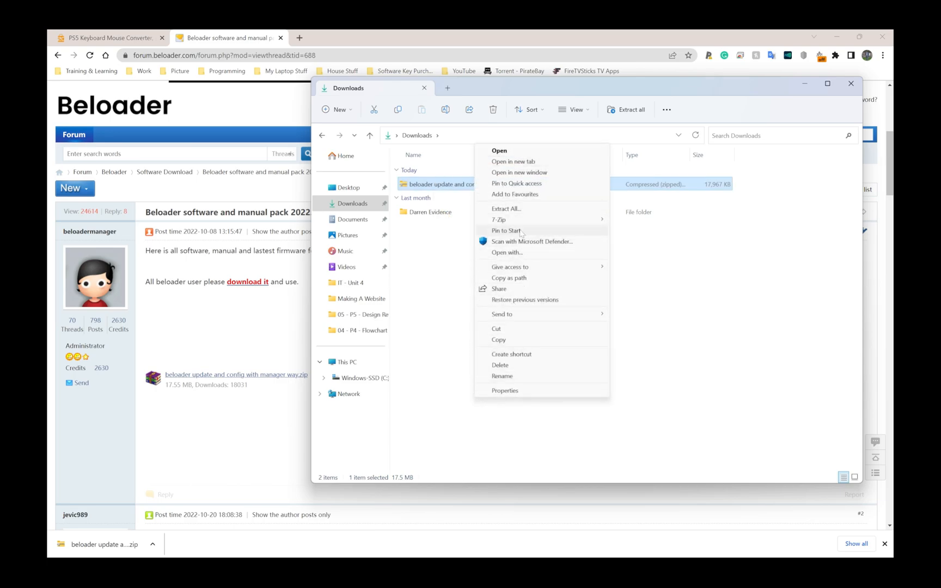
{"action": "mouse_move", "coordinate": [506, 208]}
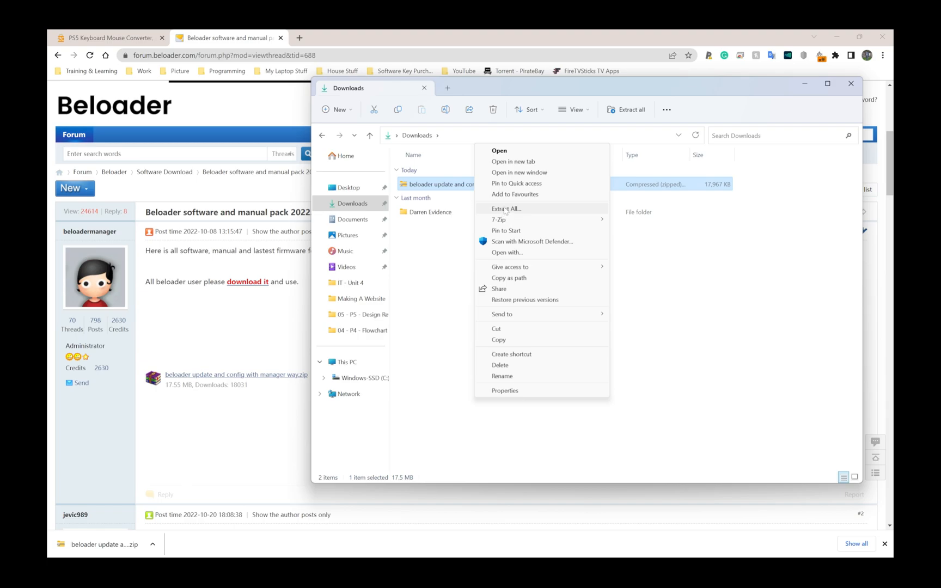
{"action": "left_click", "coordinate": [506, 209]}
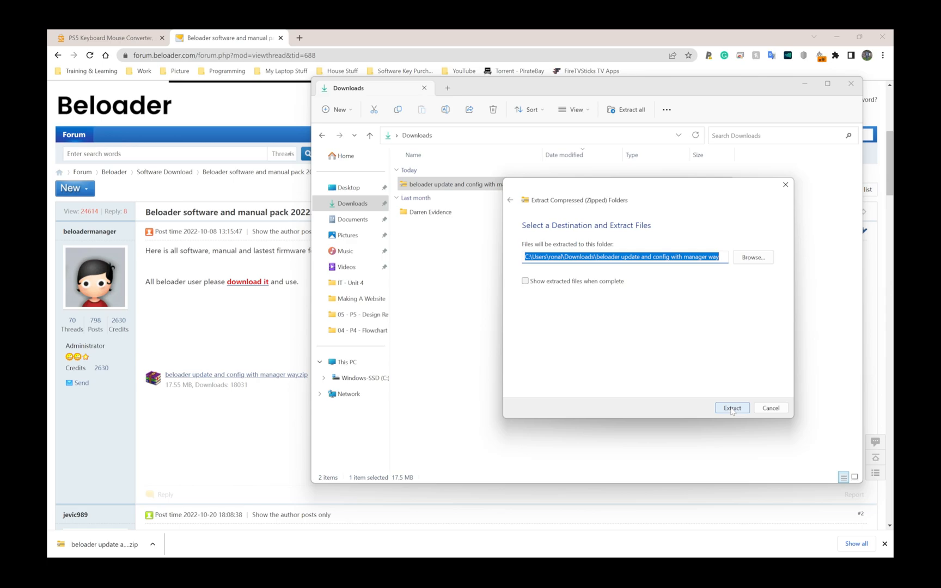
Extract the zip and enter the 'beloader update and config with manager way' folder with its readme
{"action": "left_click", "coordinate": [732, 408]}
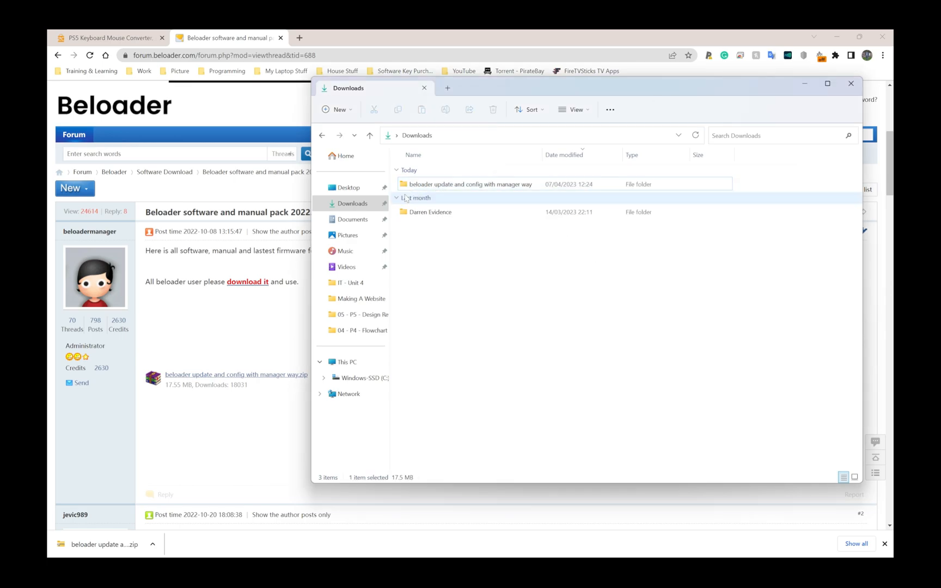
{"action": "double_click", "coordinate": [472, 184]}
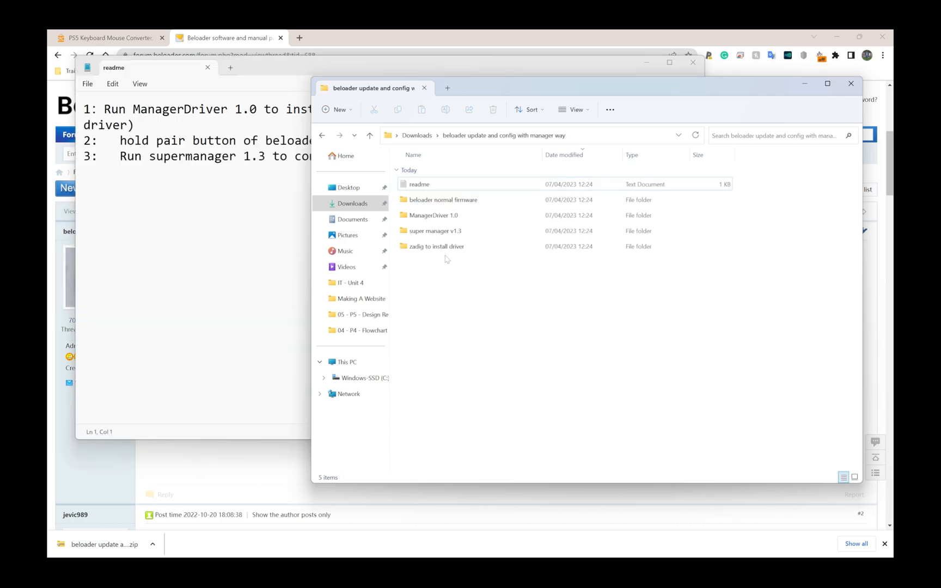
{"action": "mouse_move", "coordinate": [432, 215]}
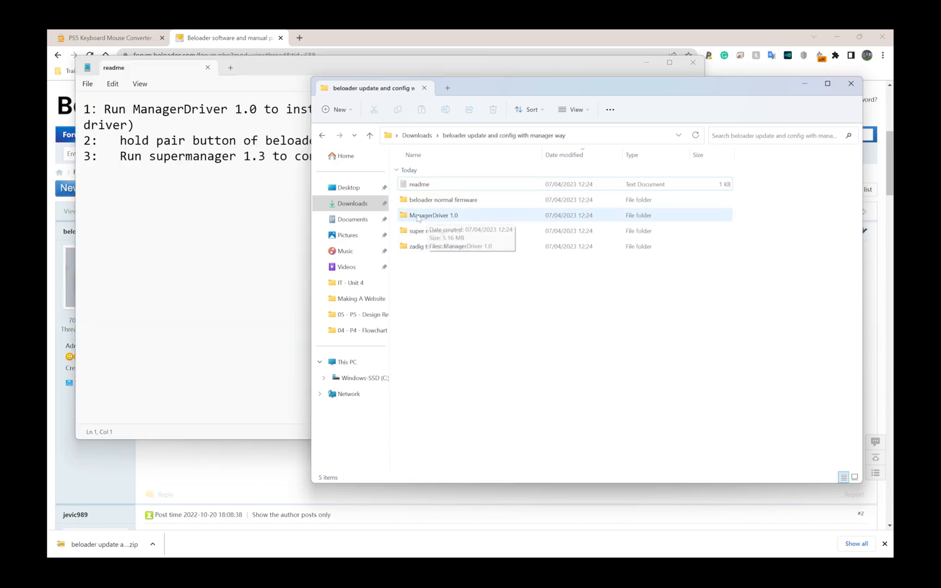
{"action": "double_click", "coordinate": [433, 215]}
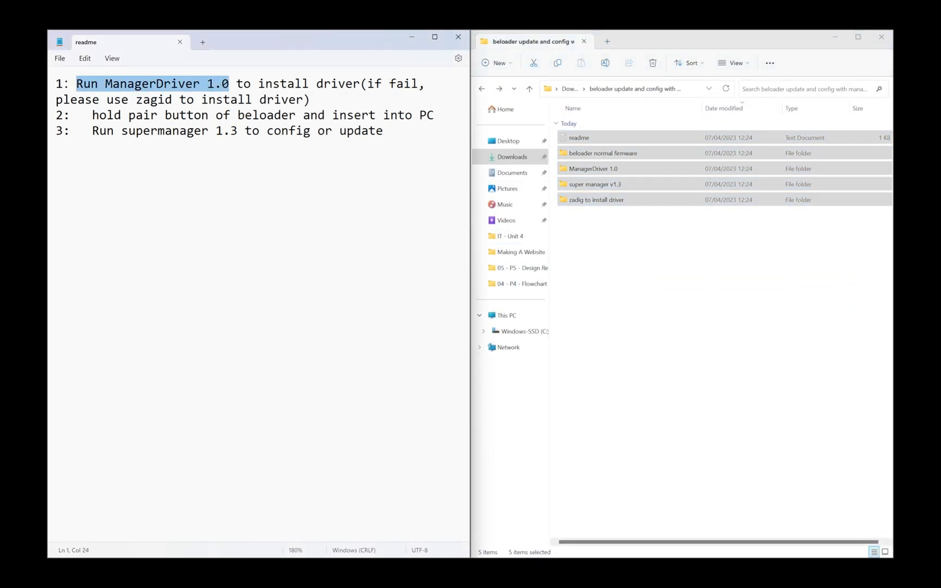
Enter the ManagerDriver 1.0 folder and launch the ManagerDriver 1.0 application
{"action": "left_click", "coordinate": [581, 246]}
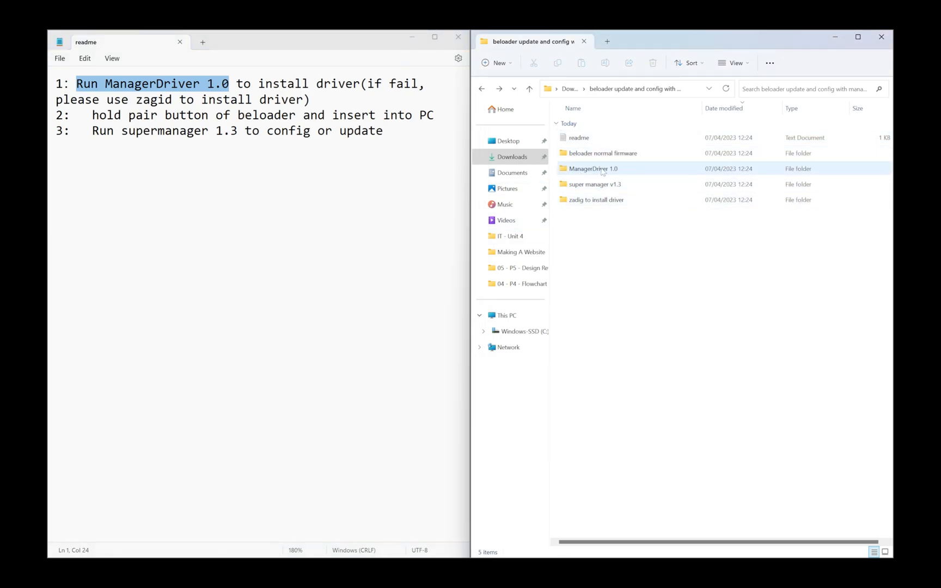
{"action": "double_click", "coordinate": [593, 169]}
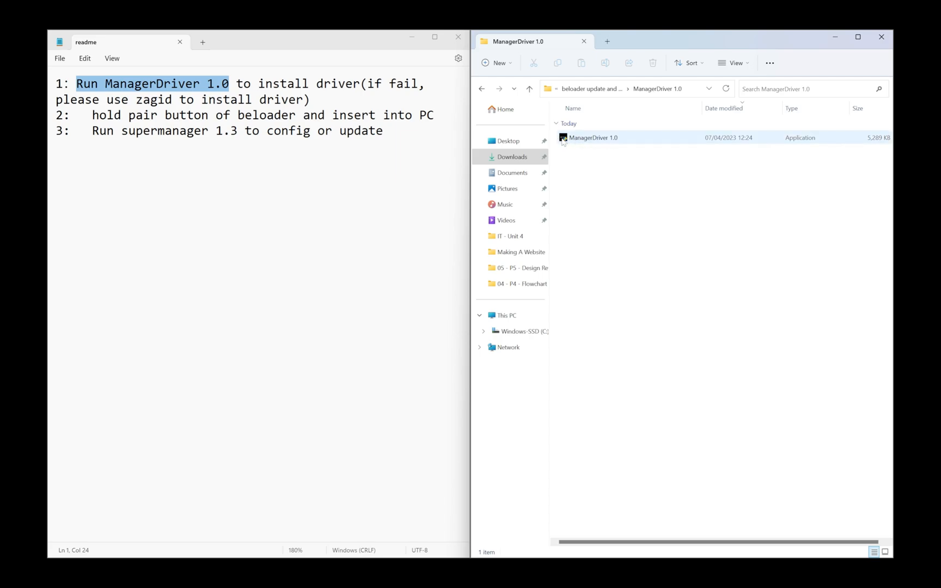
{"action": "double_click", "coordinate": [592, 137]}
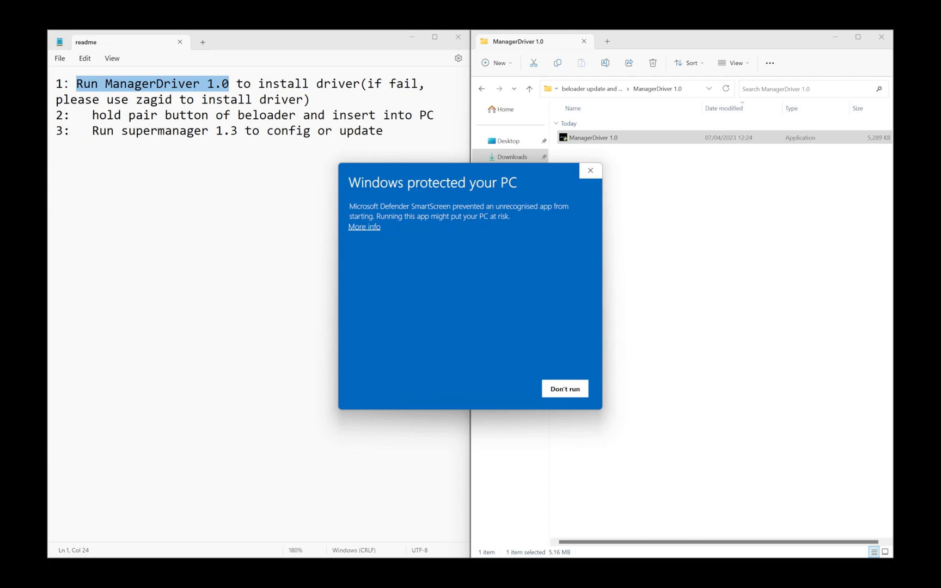
{"action": "mouse_move", "coordinate": [431, 237]}
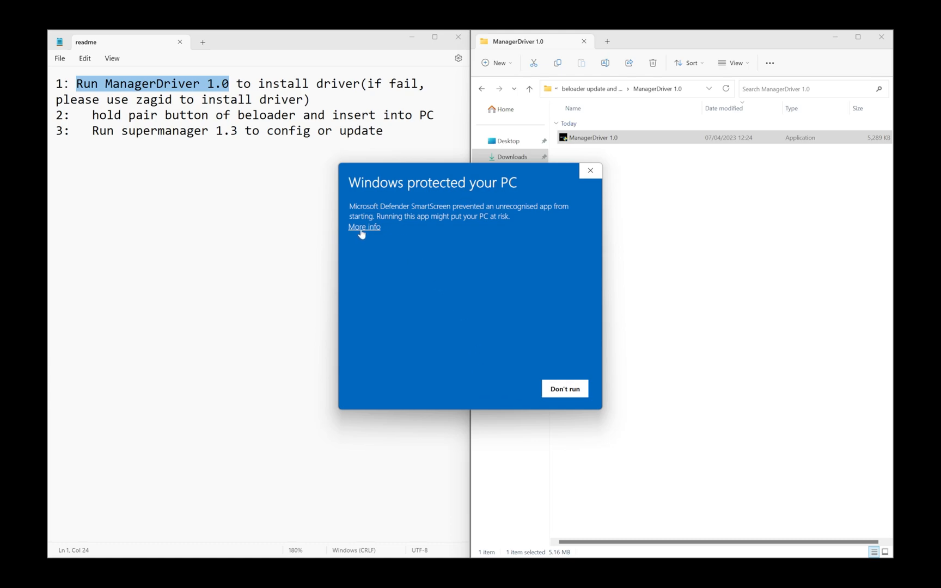
{"action": "mouse_move", "coordinate": [382, 237]}
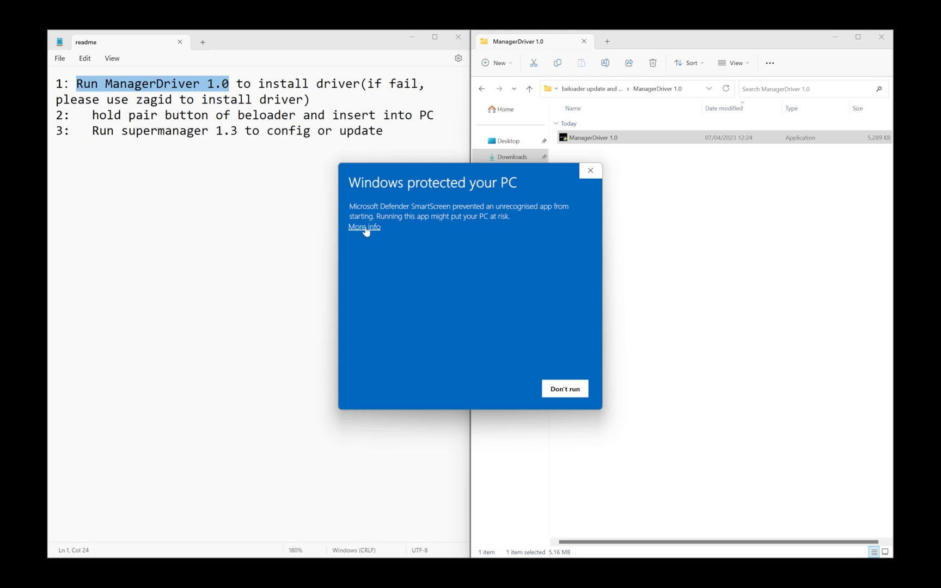
{"action": "mouse_move", "coordinate": [369, 242]}
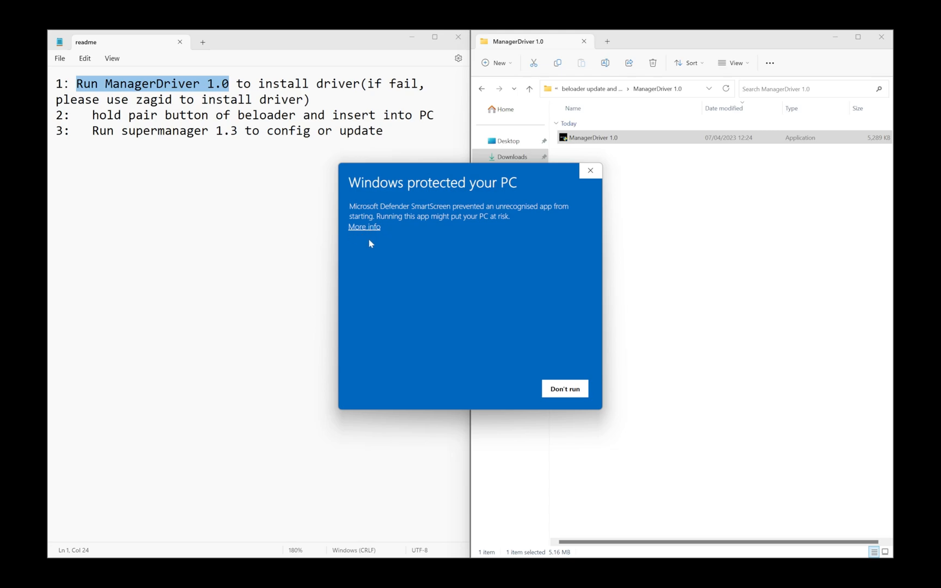
Bypass the SmartScreen warning via More info and Run anyway for ManagerDriver
{"action": "left_click", "coordinate": [364, 227]}
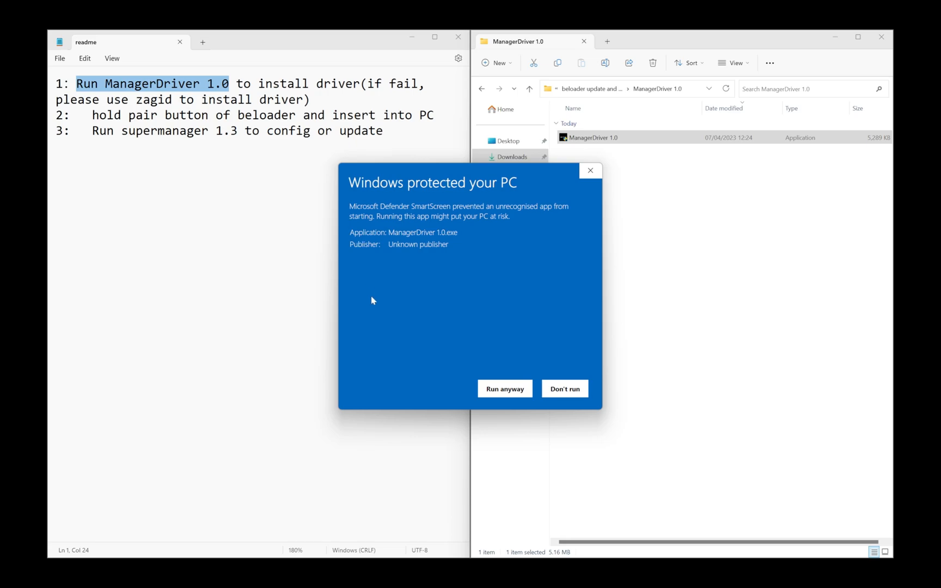
{"action": "mouse_move", "coordinate": [511, 340]}
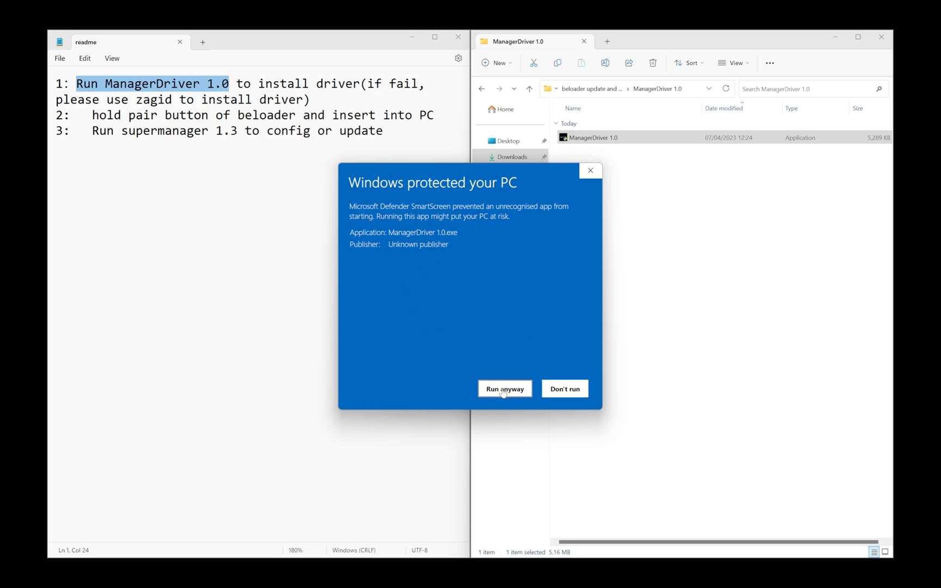
{"action": "left_click", "coordinate": [504, 389]}
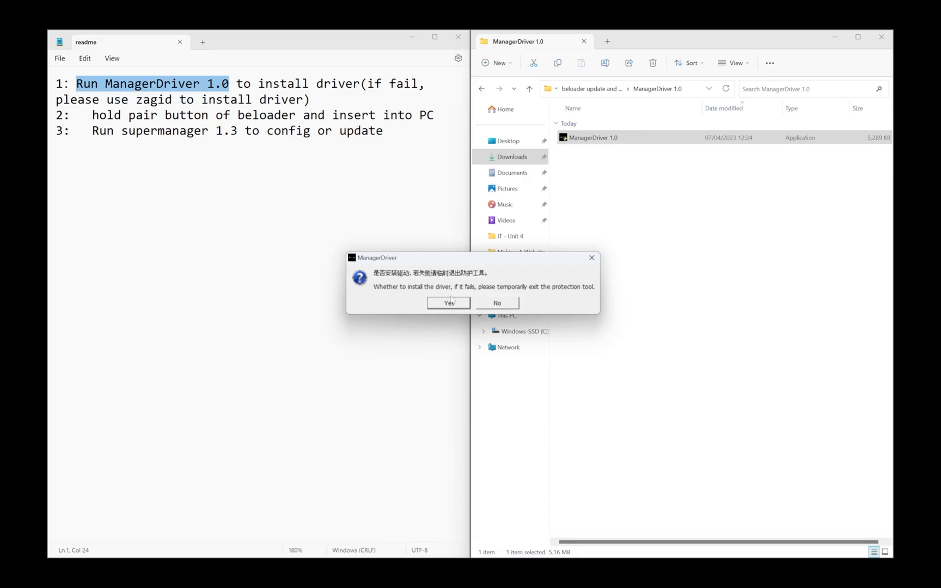
{"action": "mouse_move", "coordinate": [523, 298]}
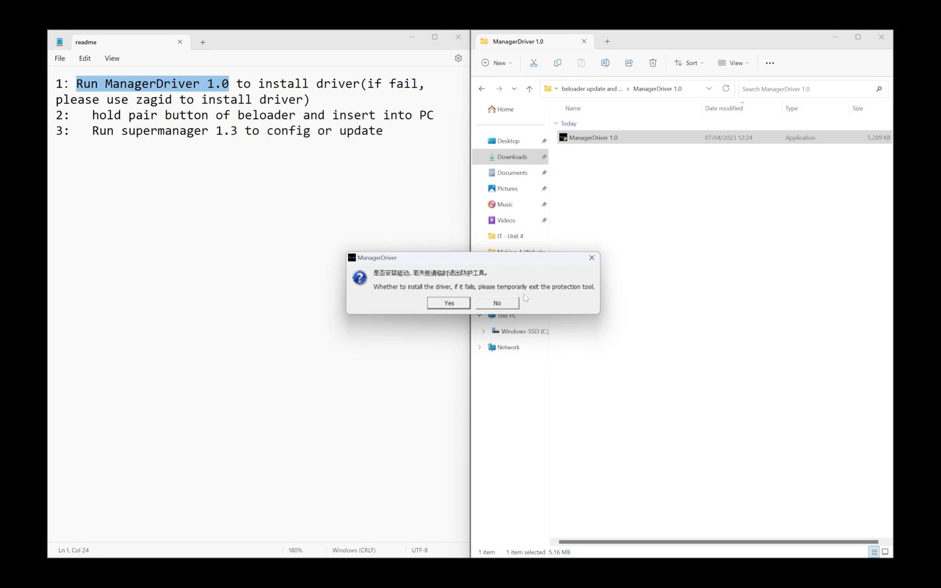
{"action": "mouse_move", "coordinate": [567, 279]}
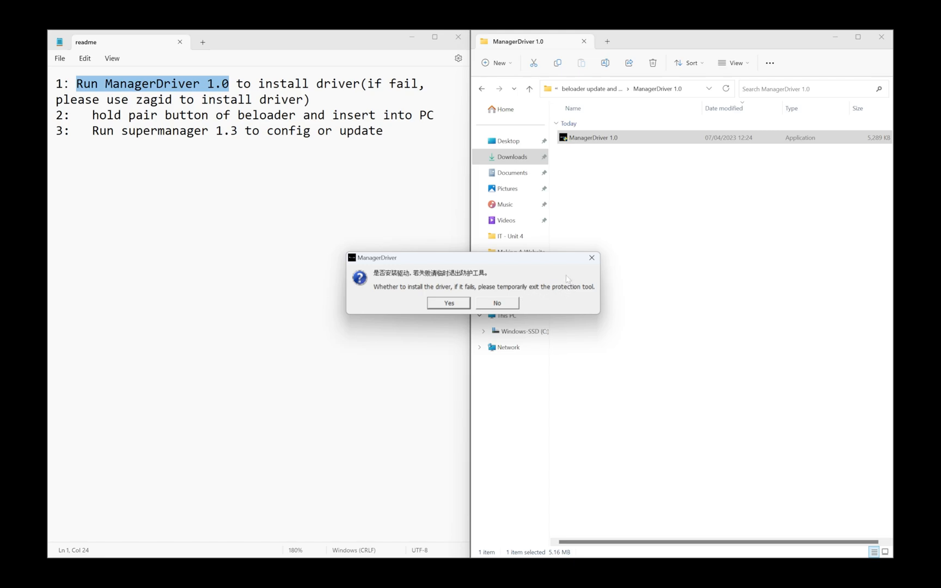
{"action": "mouse_move", "coordinate": [552, 280]}
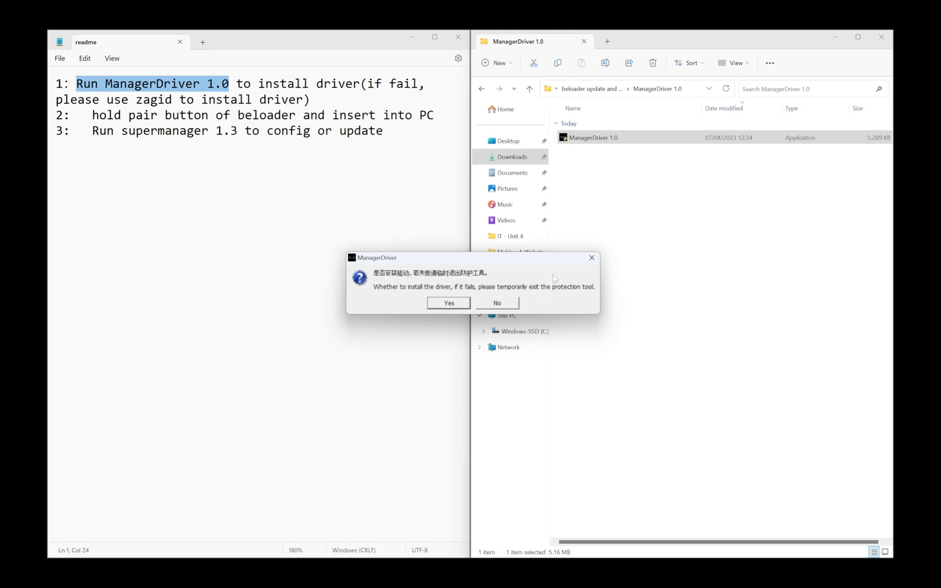
{"action": "mouse_move", "coordinate": [559, 271]}
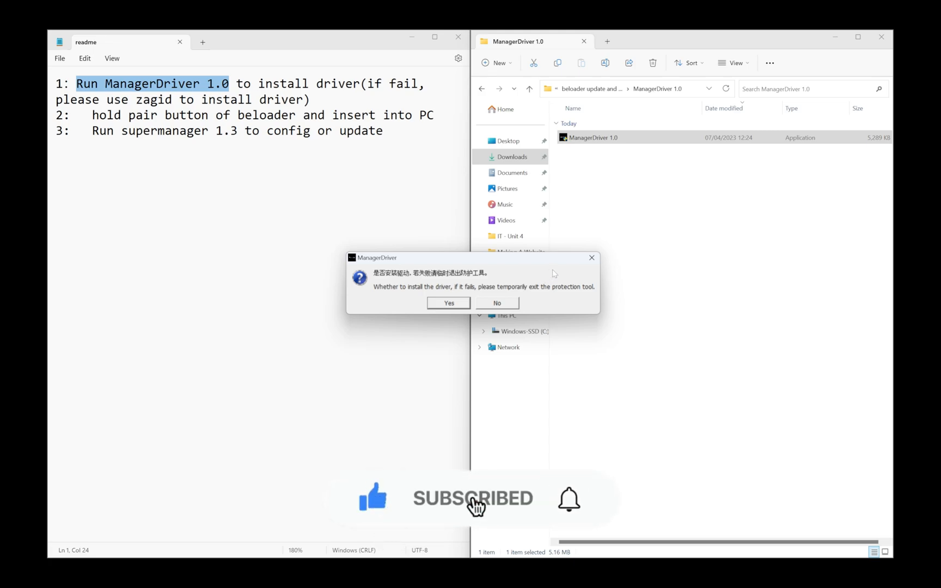
{"action": "mouse_move", "coordinate": [570, 527]}
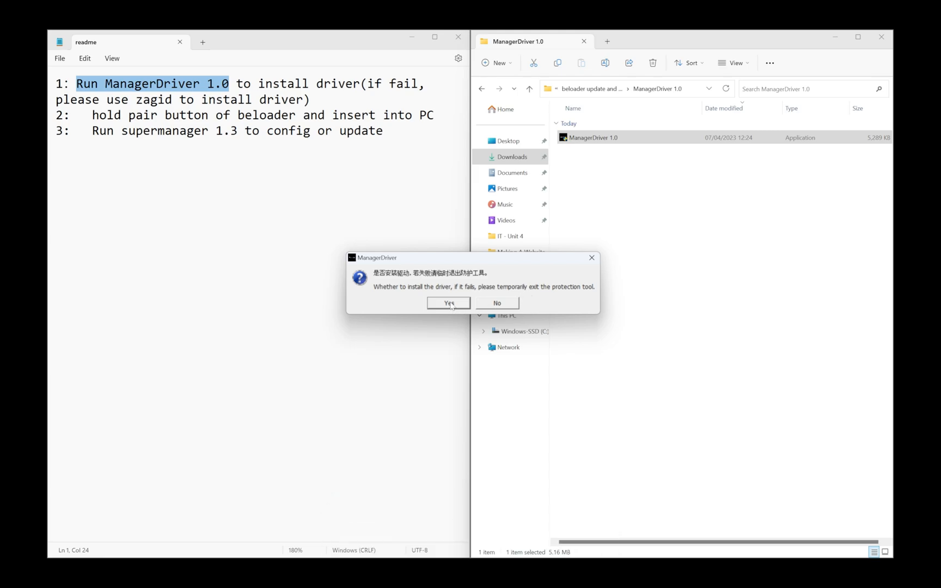
{"action": "mouse_move", "coordinate": [450, 303]}
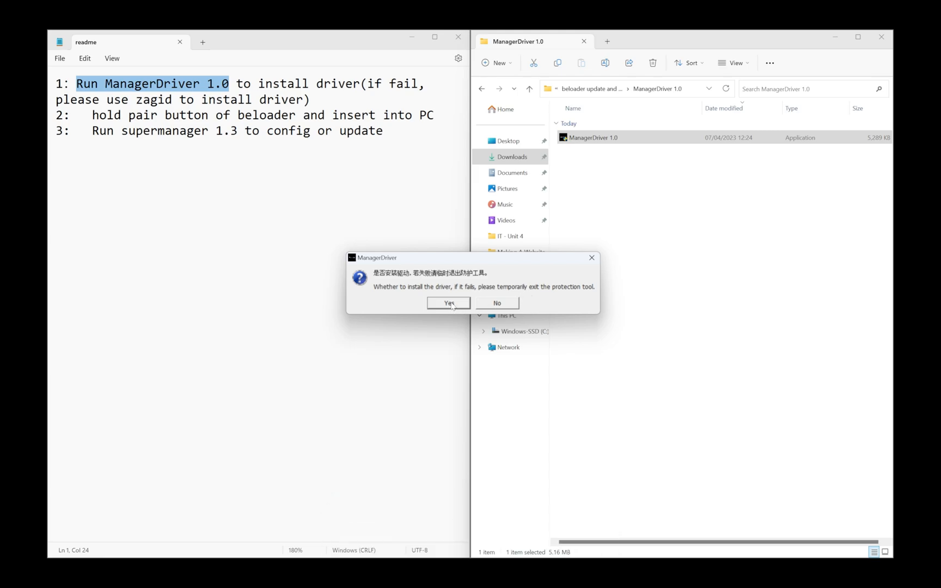
Confirm Yes to install the driver, starting the Driver Installer wizard
{"action": "left_click", "coordinate": [448, 303]}
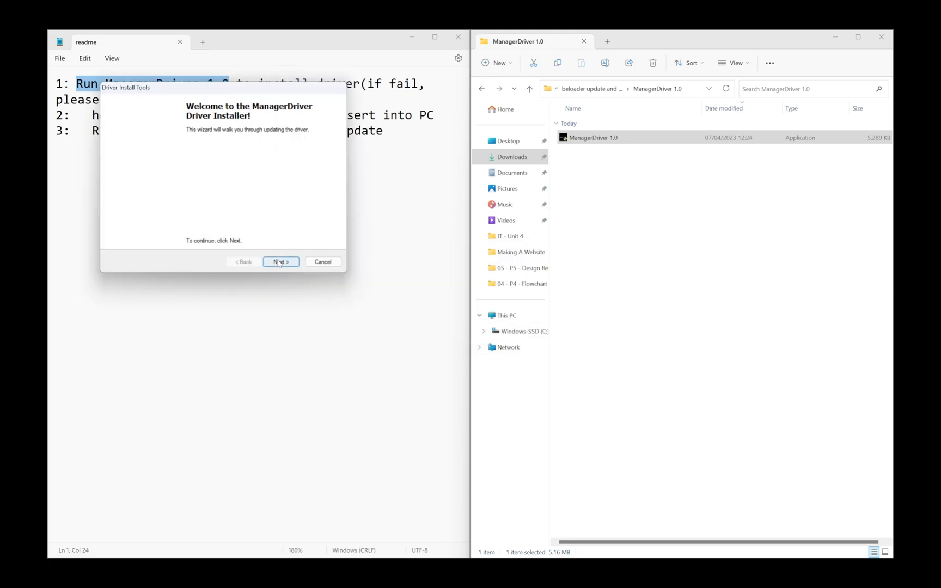
Complete the Driver Install Tools wizard with Next and Finish
{"action": "left_click", "coordinate": [280, 262]}
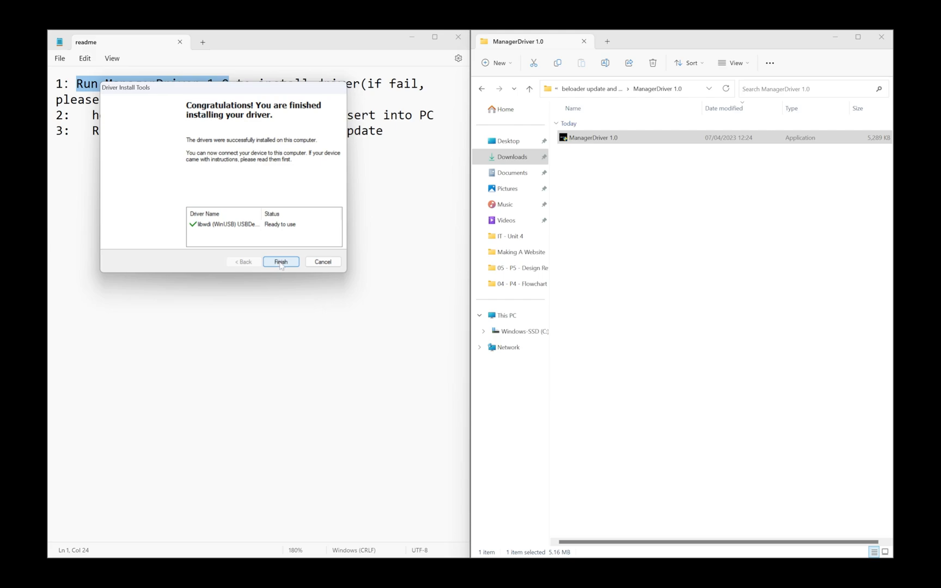
{"action": "left_click", "coordinate": [280, 261]}
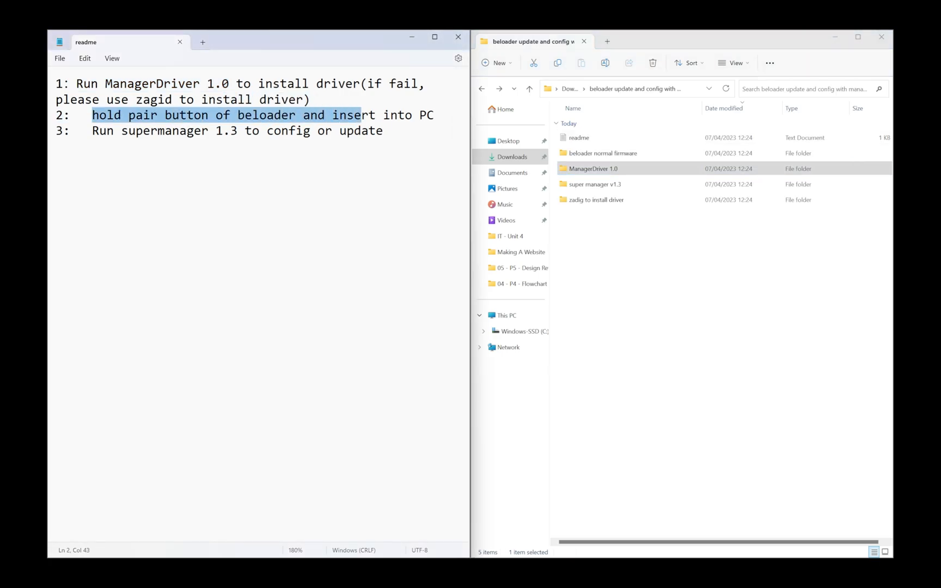
Highlight readme step 3, then launch Beloader from the super manager v1.3 folder
{"action": "left_click", "coordinate": [95, 115]}
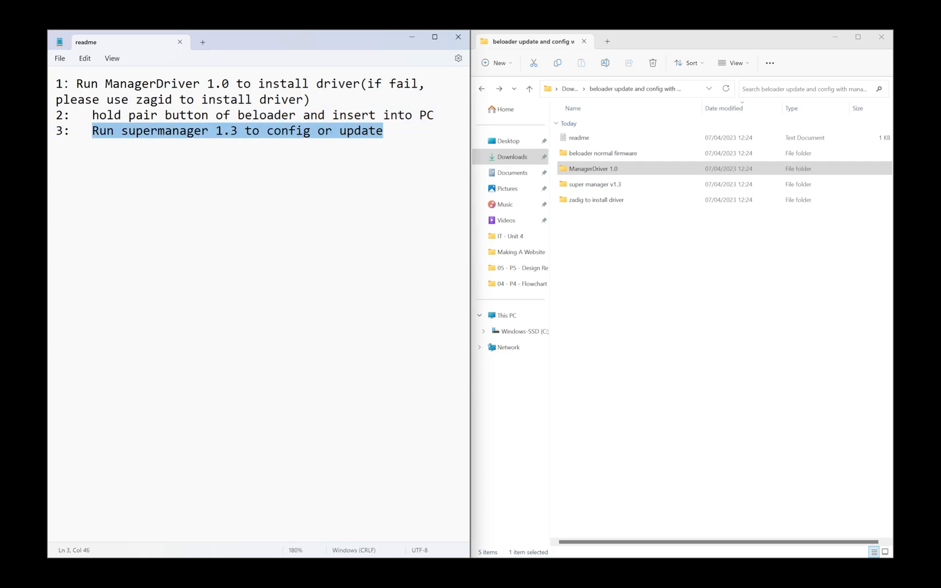
{"action": "left_click", "coordinate": [595, 184]}
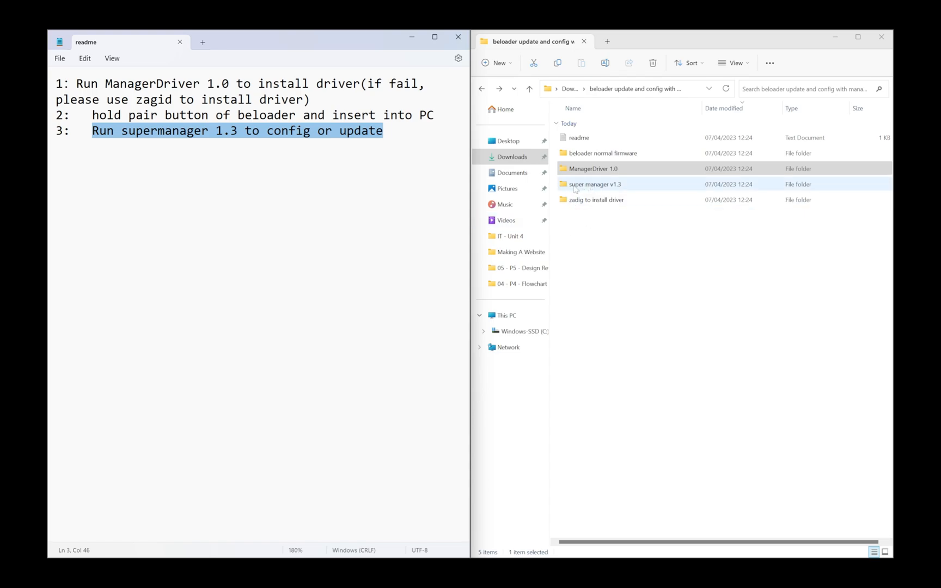
{"action": "double_click", "coordinate": [594, 184]}
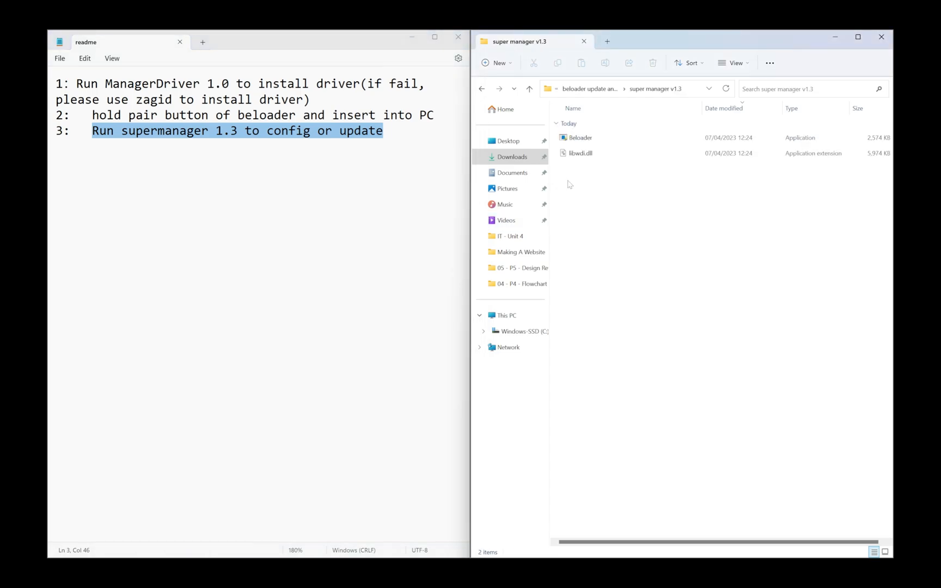
{"action": "left_click", "coordinate": [580, 137]}
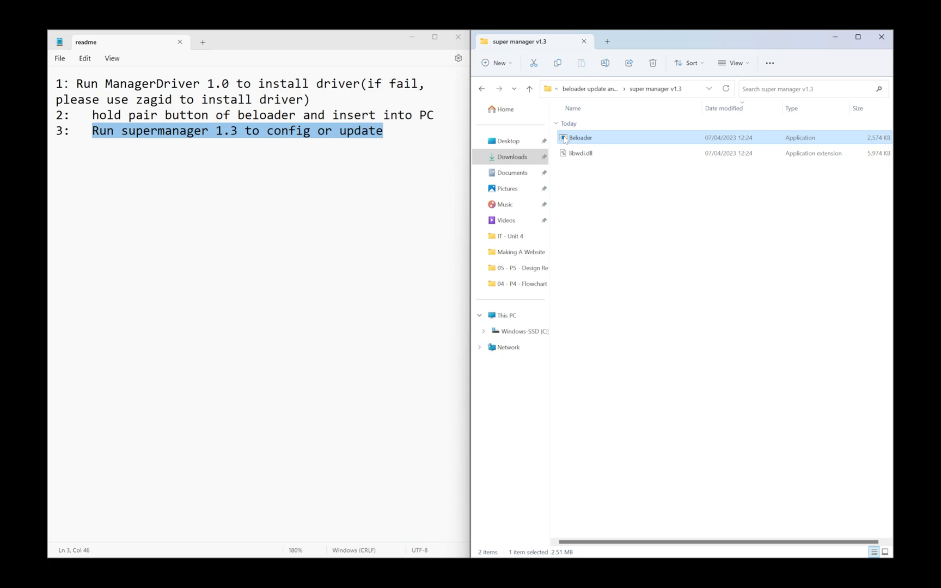
{"action": "double_click", "coordinate": [580, 137]}
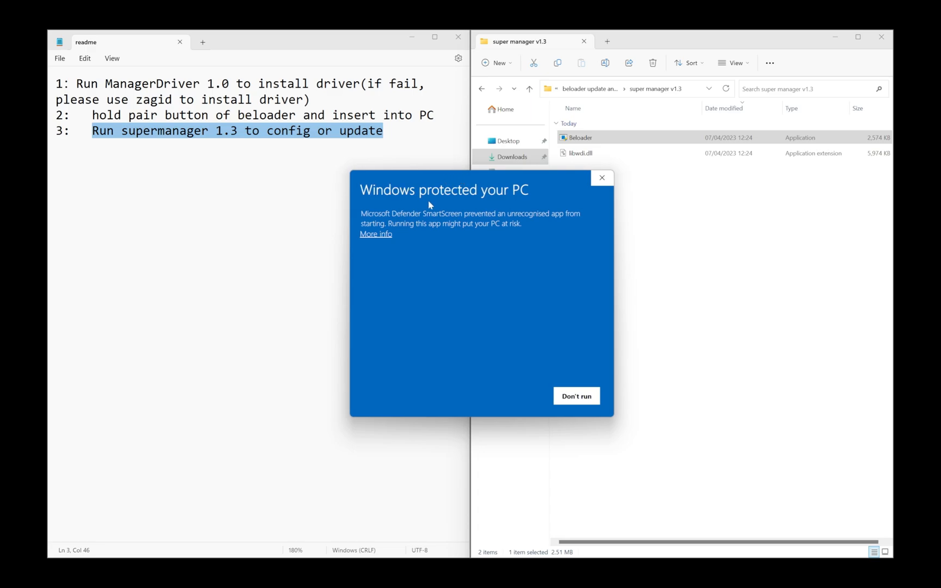
{"action": "mouse_move", "coordinate": [372, 239]}
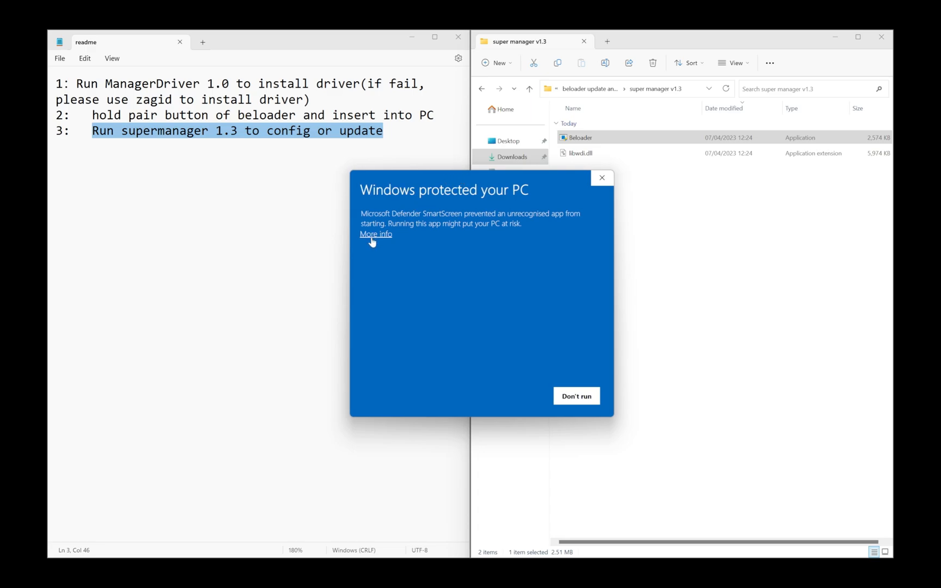
Allow Beloader past SmartScreen via More info and Run anyway, then relaunch it
{"action": "left_click", "coordinate": [375, 233]}
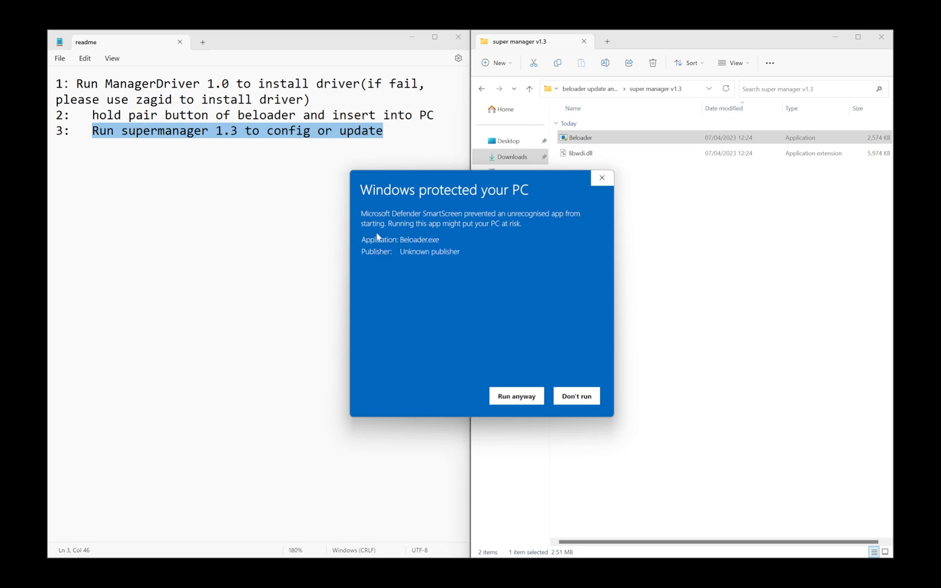
{"action": "left_click", "coordinate": [575, 395]}
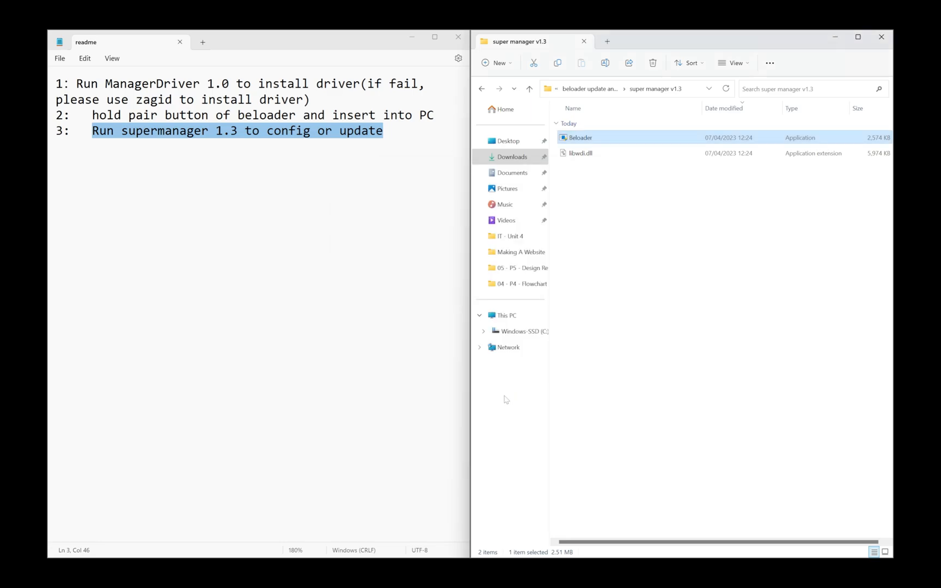
{"action": "double_click", "coordinate": [579, 137]}
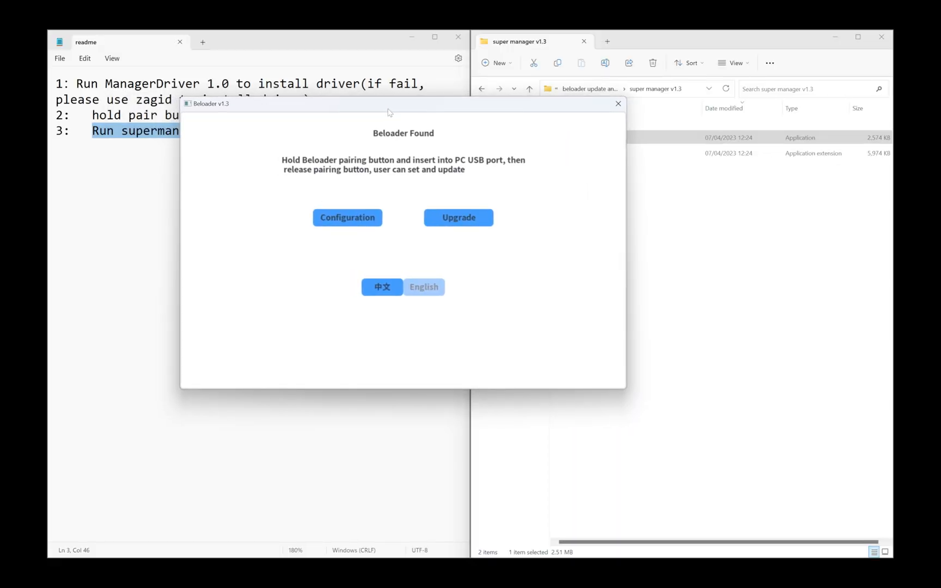
{"action": "mouse_move", "coordinate": [407, 148]}
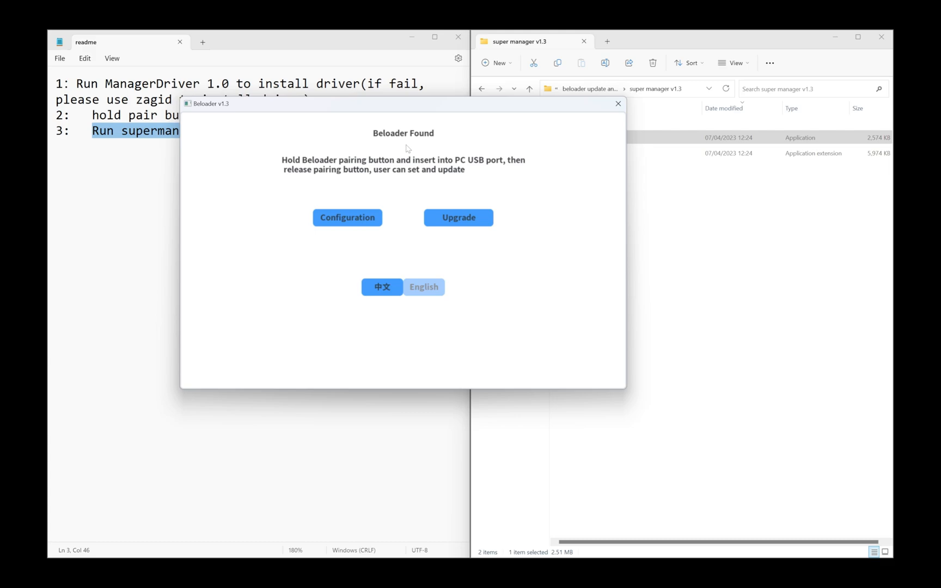
{"action": "mouse_move", "coordinate": [372, 157]}
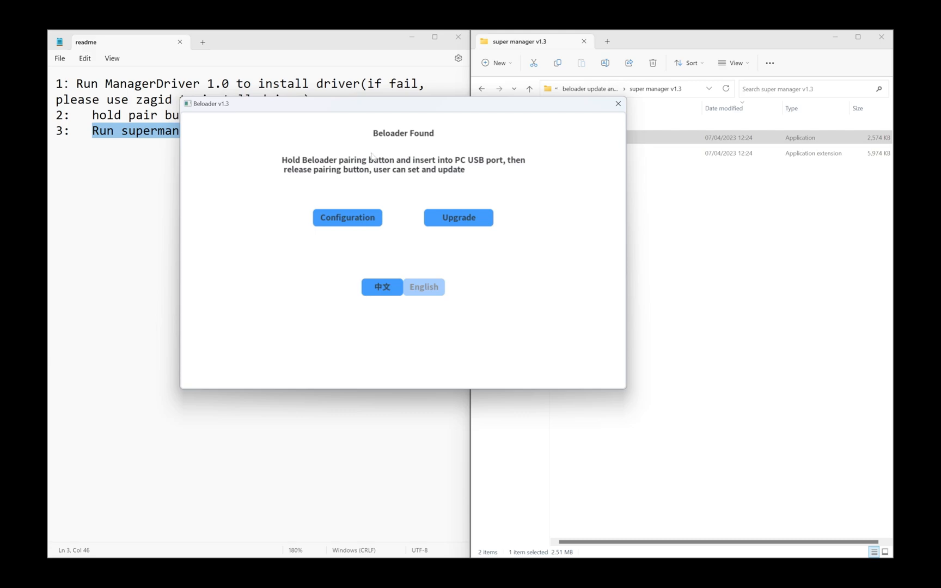
{"action": "mouse_move", "coordinate": [477, 237]}
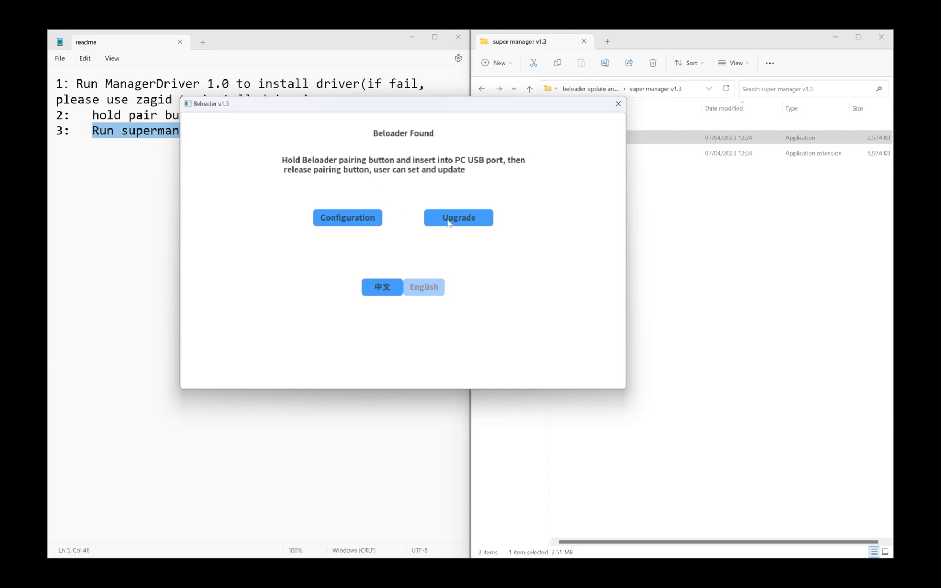
{"action": "mouse_move", "coordinate": [463, 235]}
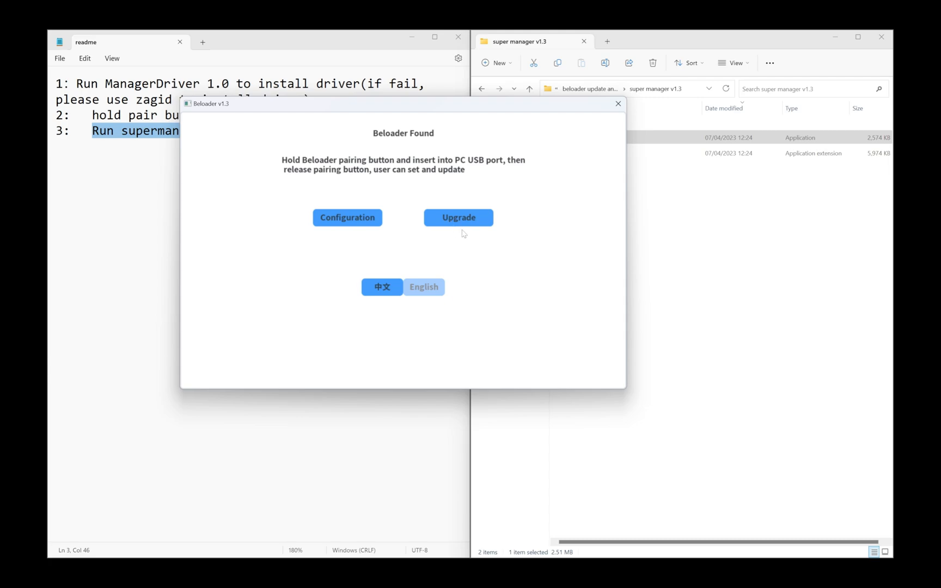
Choose Upgrade once Beloader is found to reach the firmware upgrade page
{"action": "left_click", "coordinate": [457, 217]}
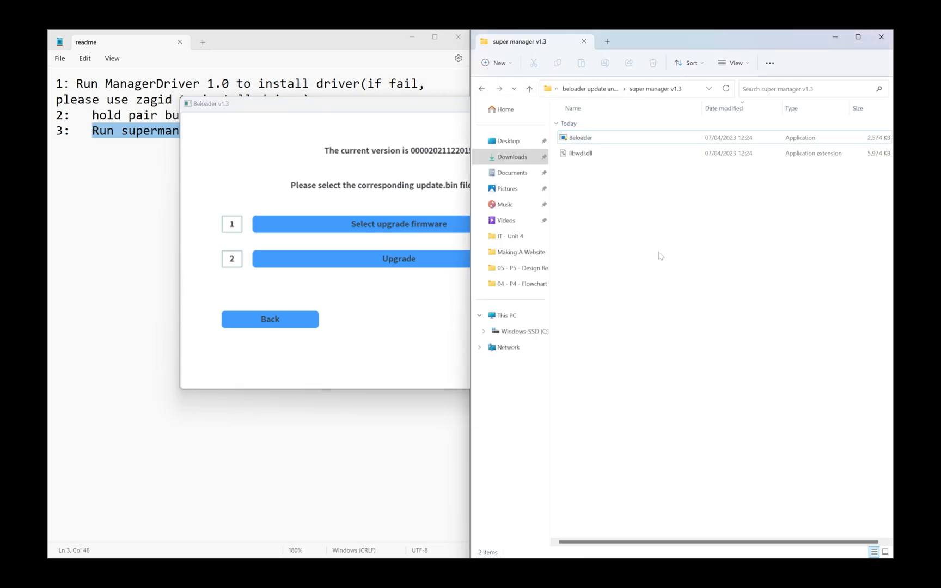
View the beloader normal firmware folder, then bring Beloader's upgrade page back forward
{"action": "left_click", "coordinate": [481, 89]}
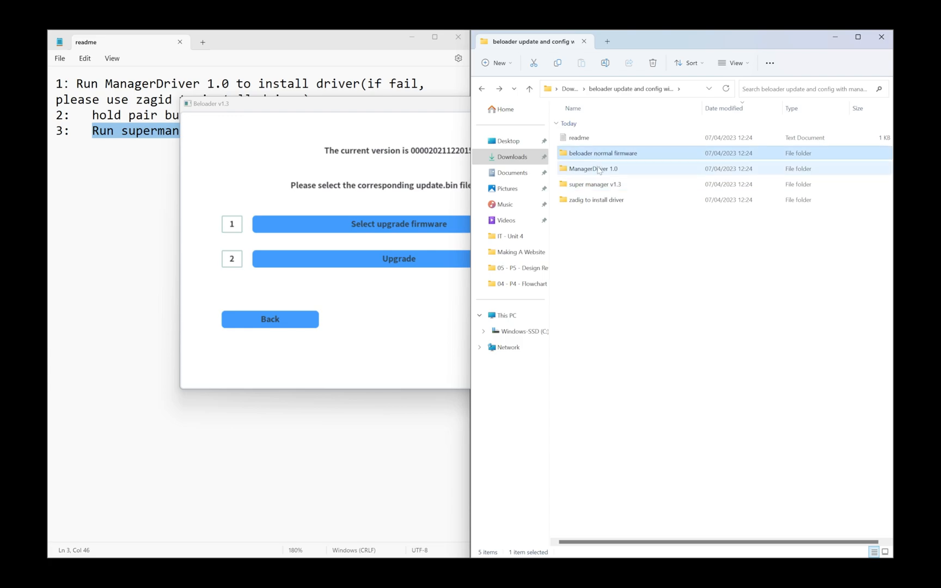
{"action": "double_click", "coordinate": [602, 154]}
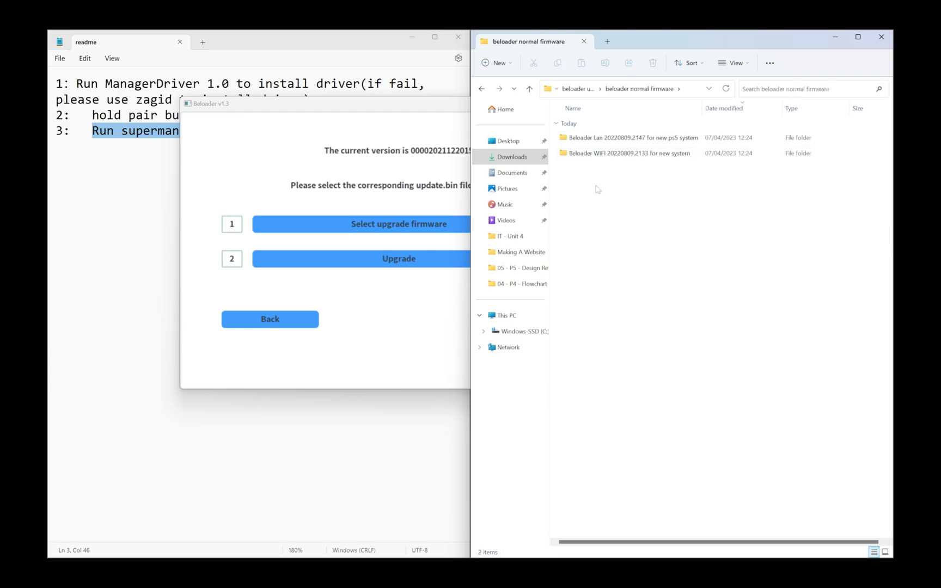
{"action": "left_click", "coordinate": [632, 137]}
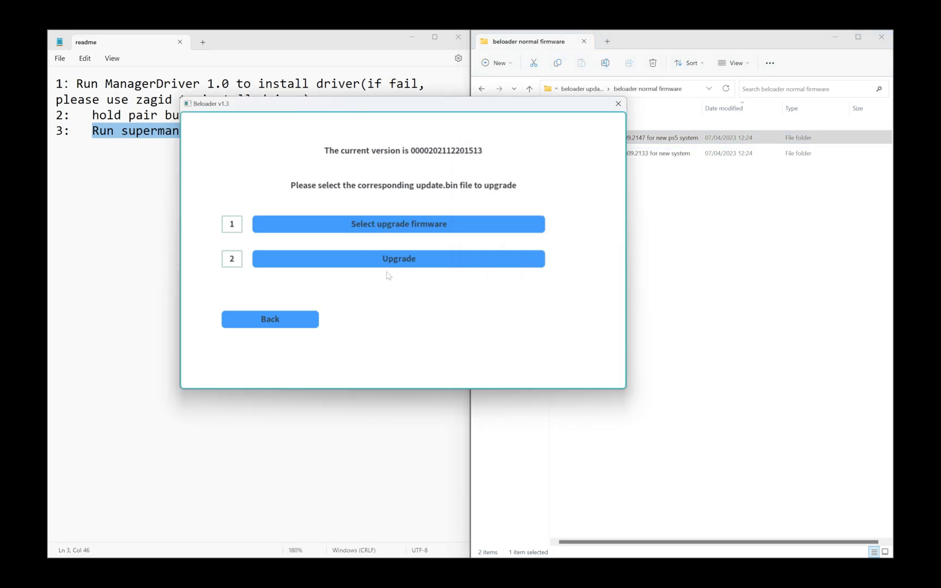
{"action": "mouse_move", "coordinate": [408, 228]}
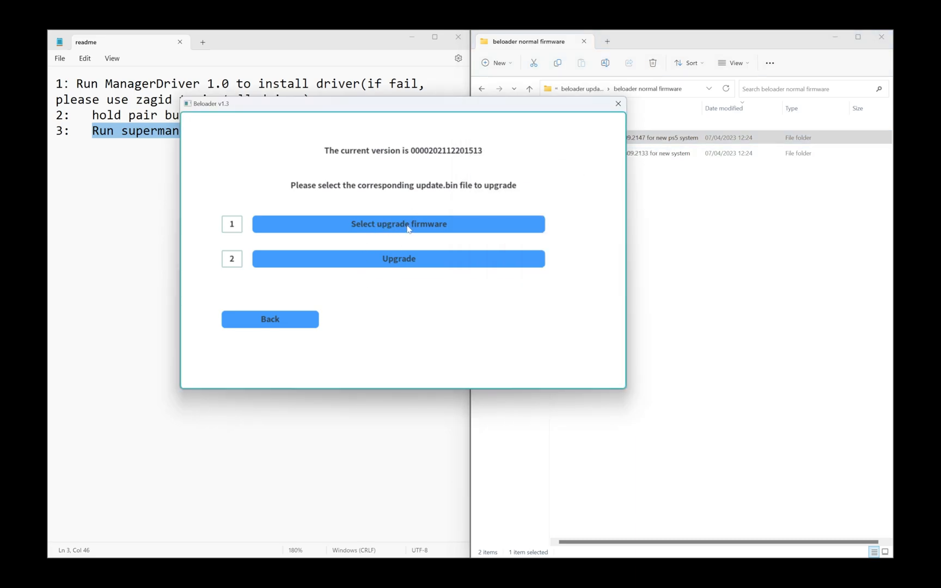
Pick update.bin from Downloads > beloader update and config > beloader normal firmware > Beloader WIFI
{"action": "left_click", "coordinate": [398, 225]}
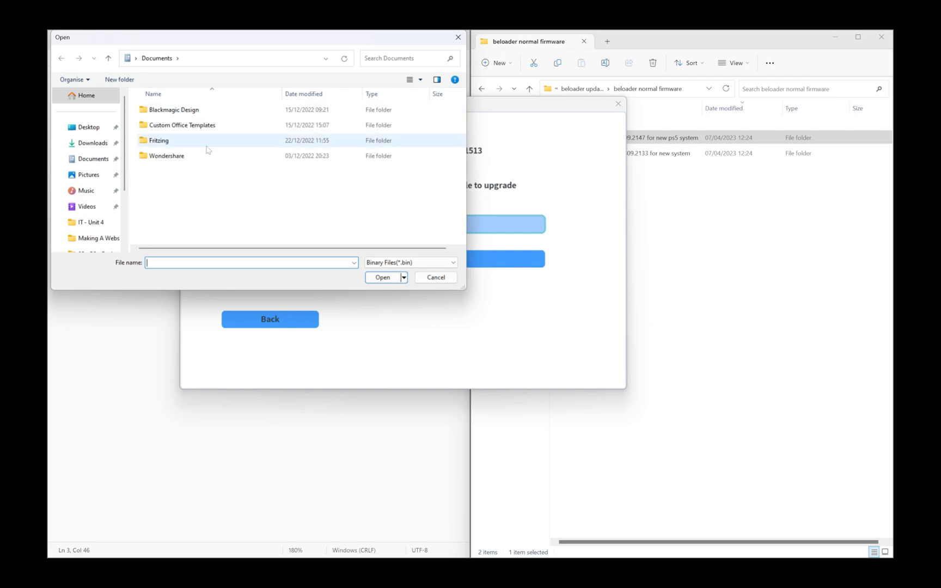
{"action": "left_click", "coordinate": [92, 143]}
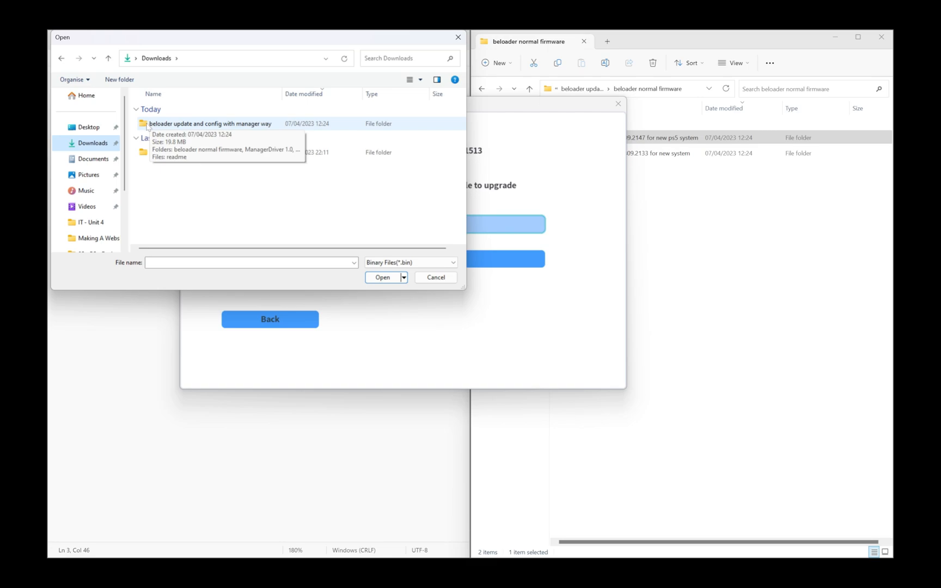
{"action": "double_click", "coordinate": [210, 124]}
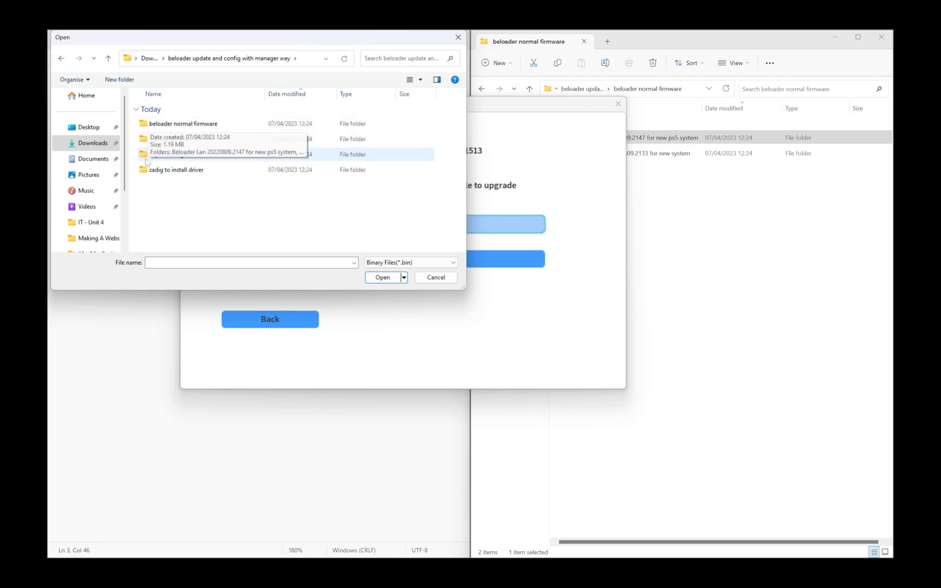
{"action": "mouse_move", "coordinate": [178, 199]}
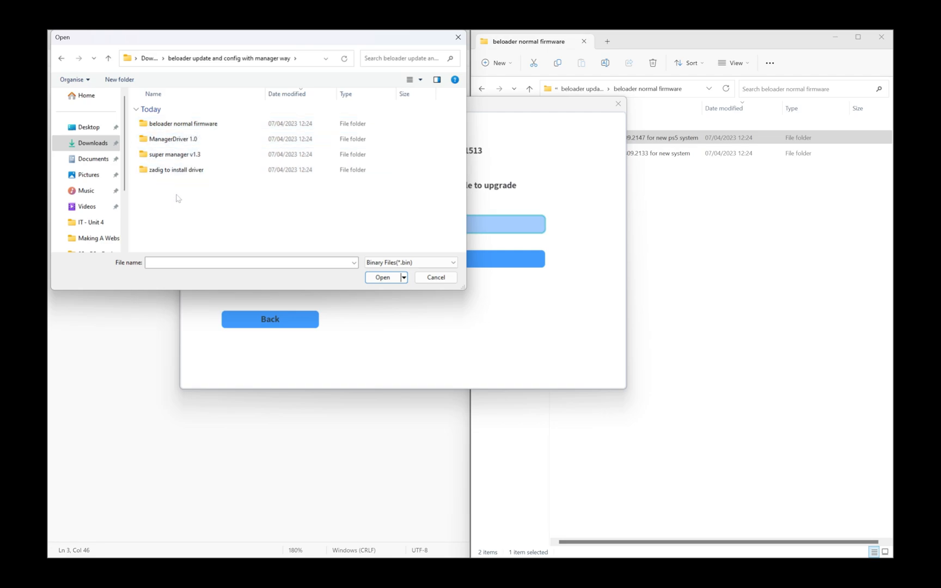
{"action": "double_click", "coordinate": [184, 123]}
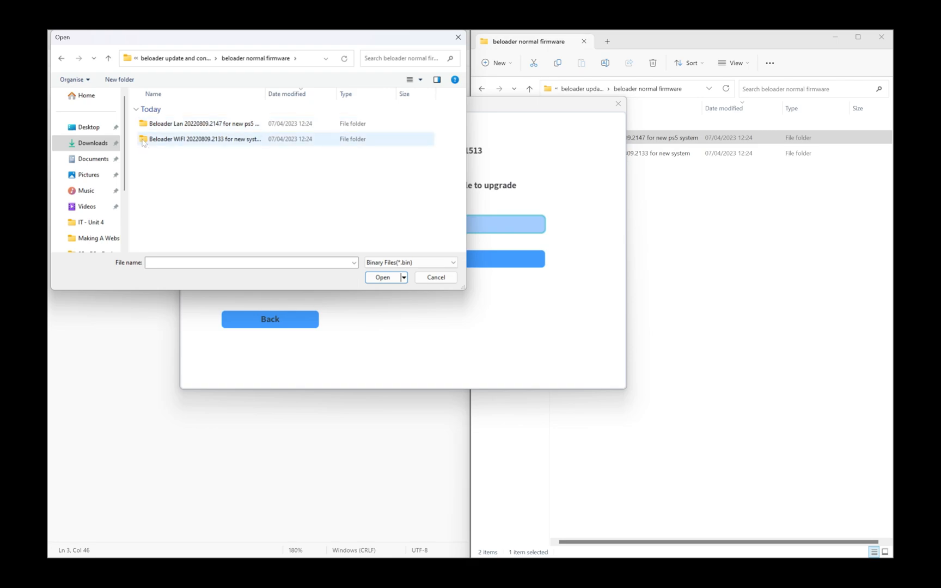
{"action": "mouse_move", "coordinate": [189, 147]}
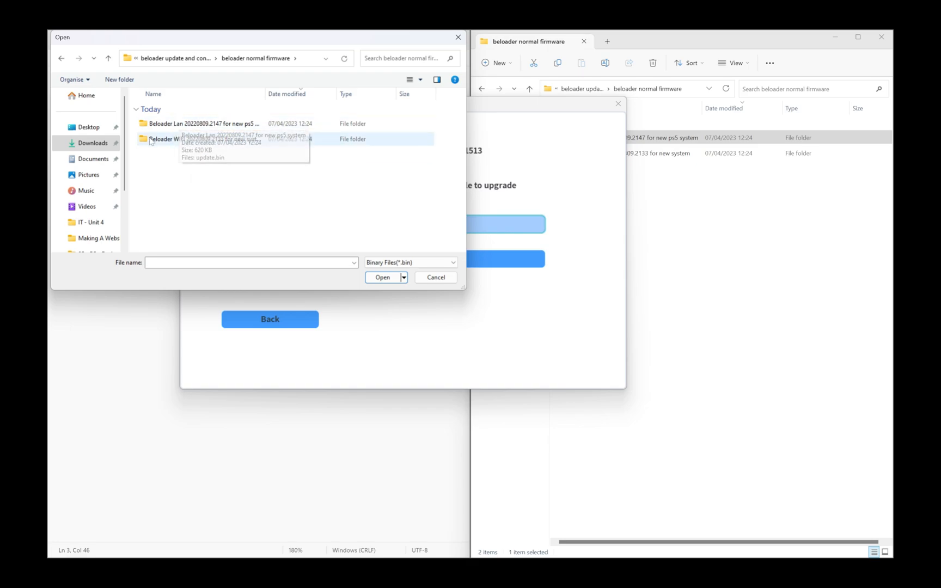
{"action": "double_click", "coordinate": [167, 138]}
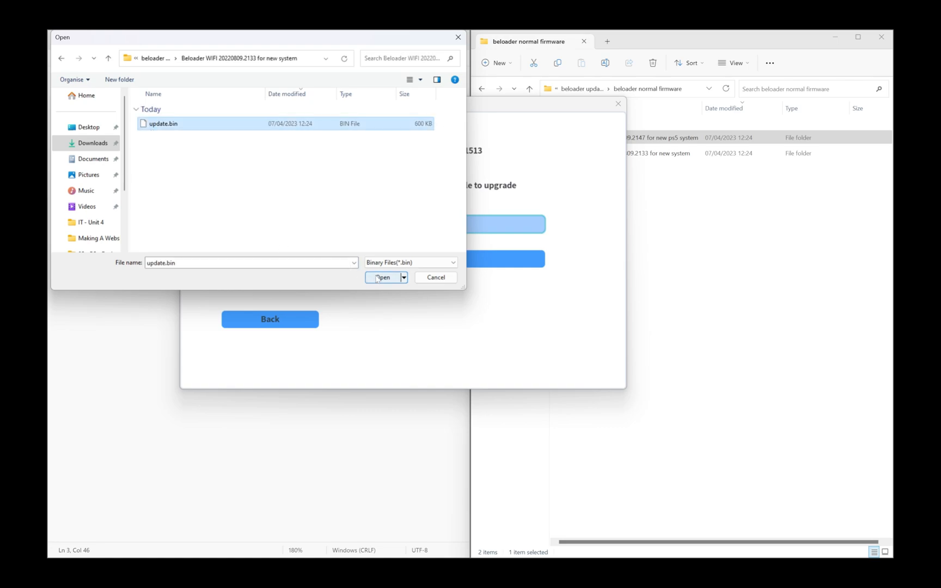
{"action": "left_click", "coordinate": [383, 278]}
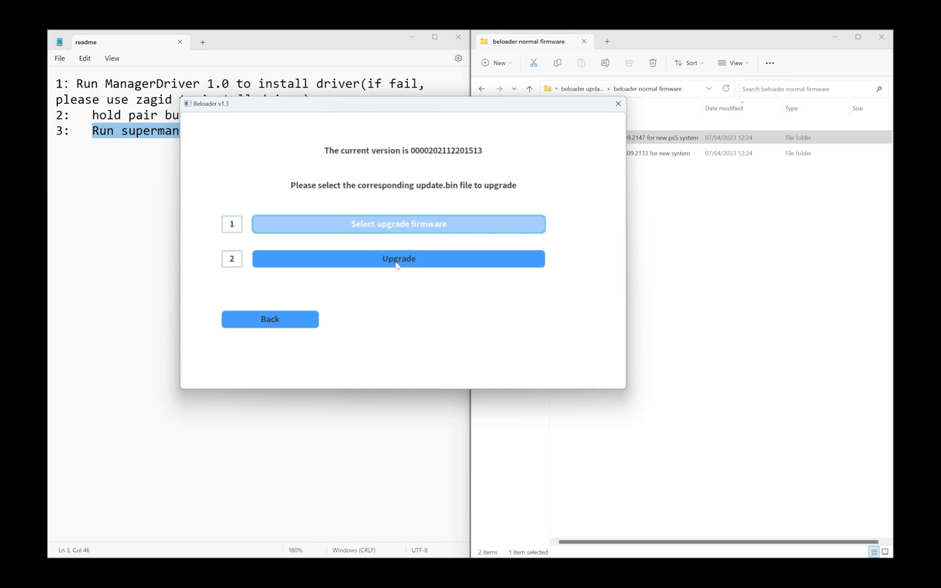
Flash the chosen firmware and return to Beloader's main screen
{"action": "left_click", "coordinate": [398, 258]}
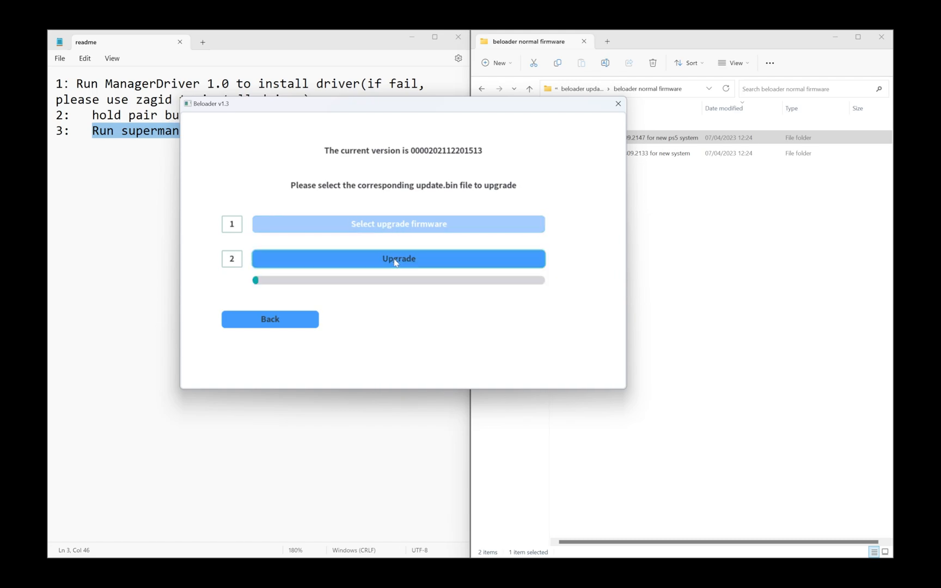
{"action": "left_click", "coordinate": [397, 258]}
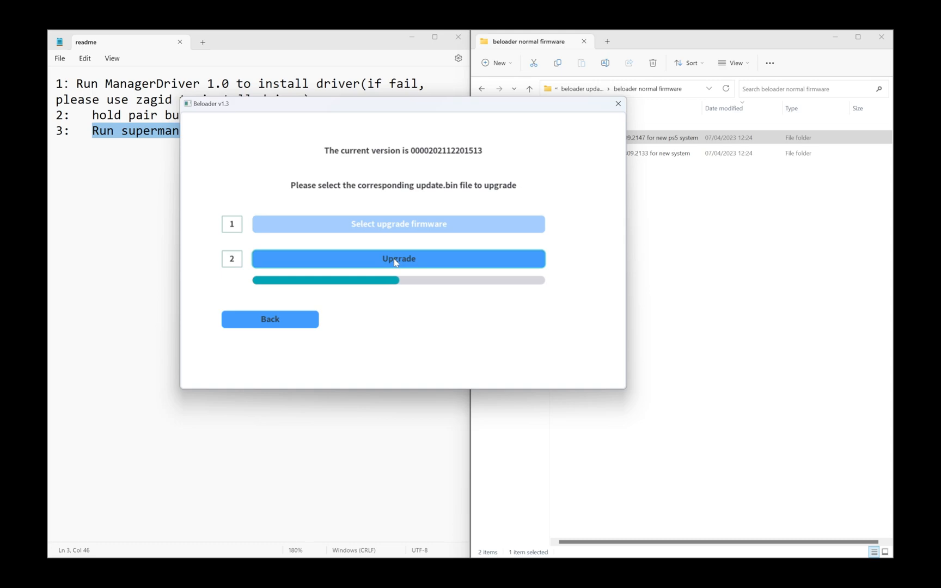
{"action": "left_click", "coordinate": [268, 319]}
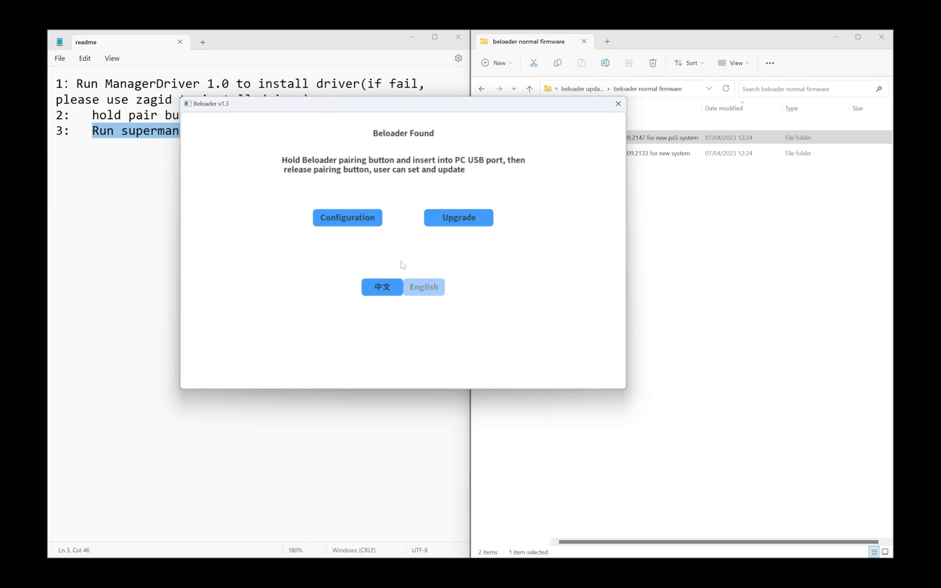
{"action": "mouse_move", "coordinate": [386, 237]}
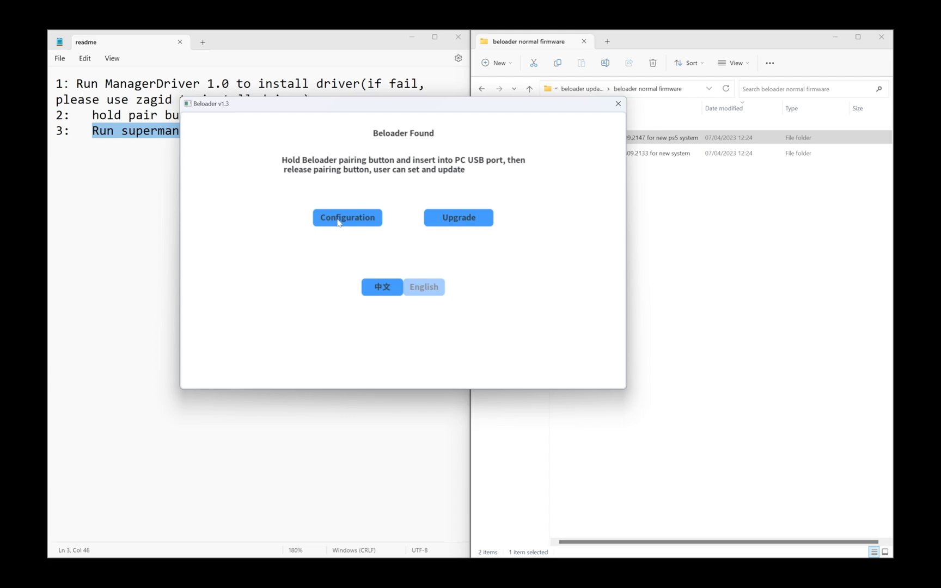
Start PSN linking from the Configuration form, reaching the PlayStation sign-in page
{"action": "left_click", "coordinate": [347, 217]}
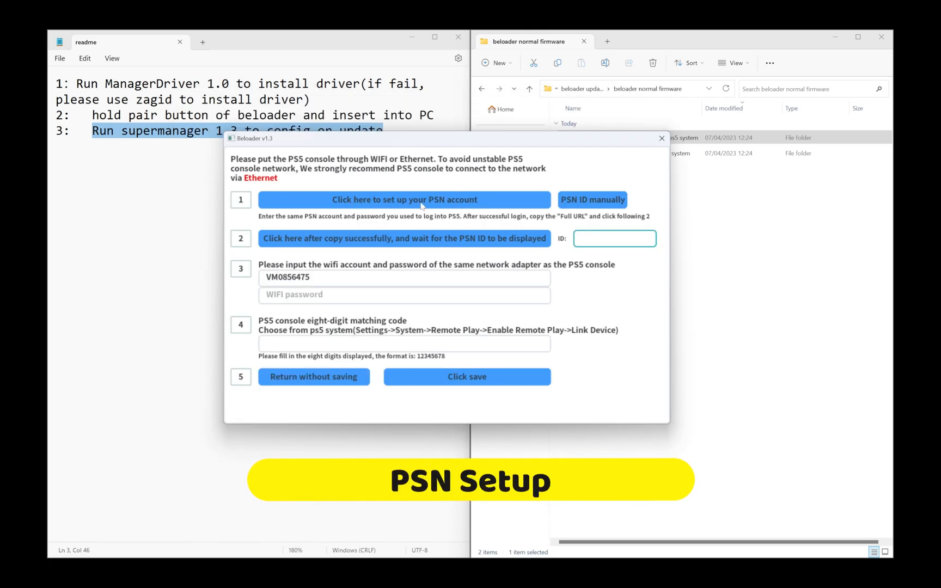
{"action": "left_click", "coordinate": [614, 239]}
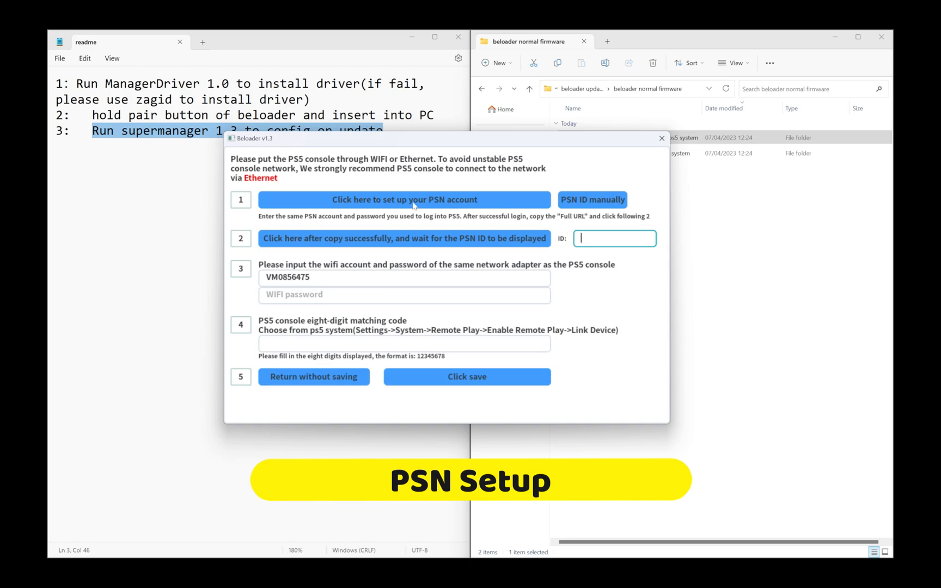
{"action": "left_click", "coordinate": [404, 199]}
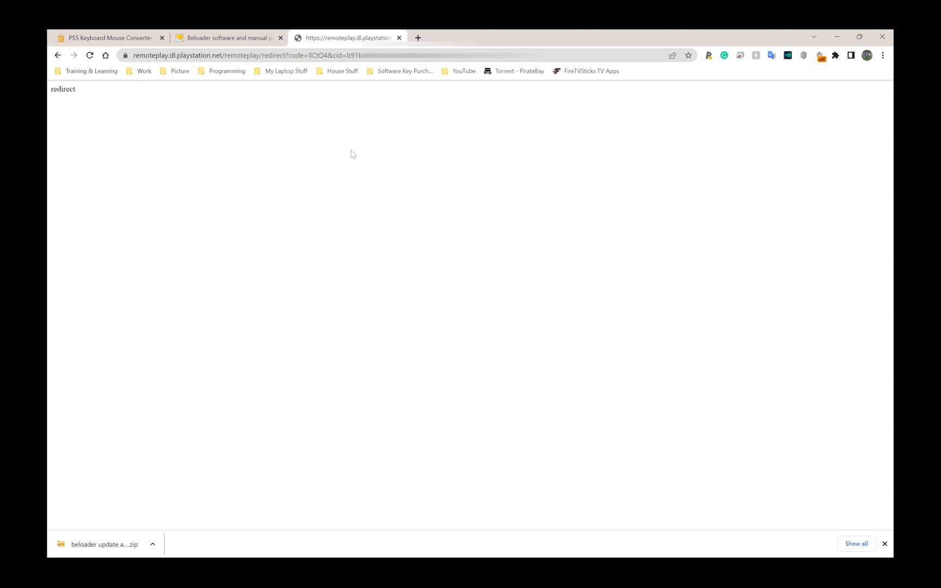
{"action": "mouse_move", "coordinate": [445, 75]}
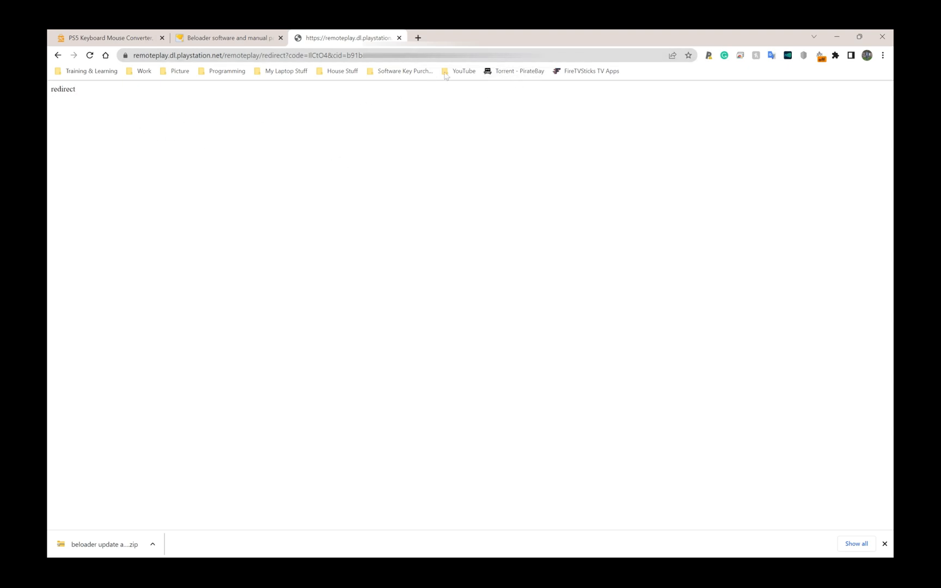
Copy the full PlayStation Remote Play redirect URL from the address bar
{"action": "right_click", "coordinate": [240, 55]}
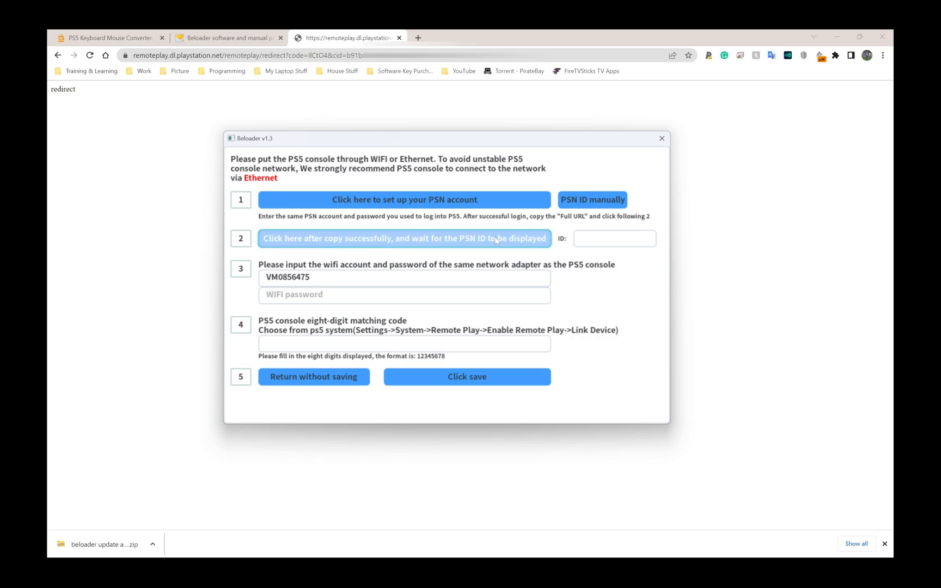
Fetch the PSN ID from the copied URL and set WiFi account VM6371577 with its password
{"action": "left_click", "coordinate": [404, 238]}
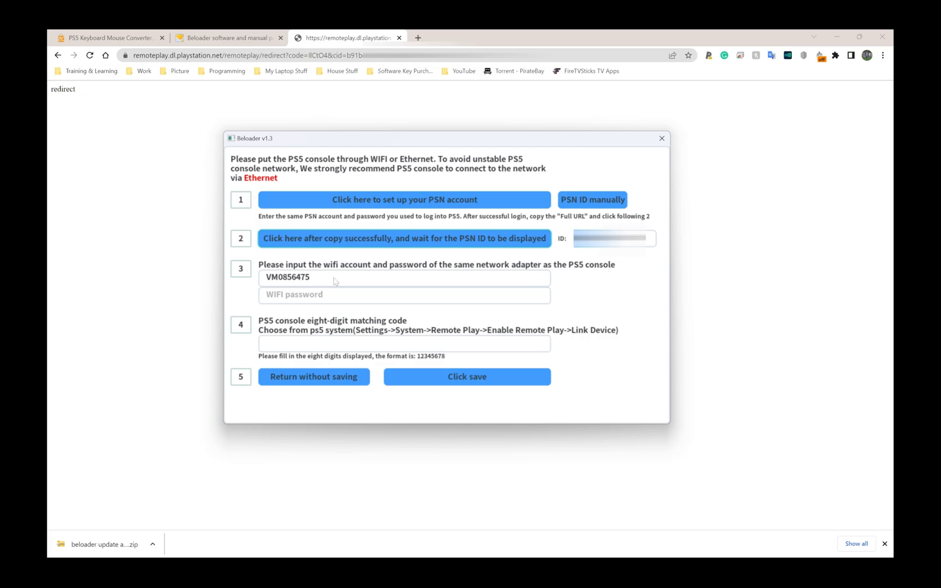
{"action": "left_click", "coordinate": [404, 277]}
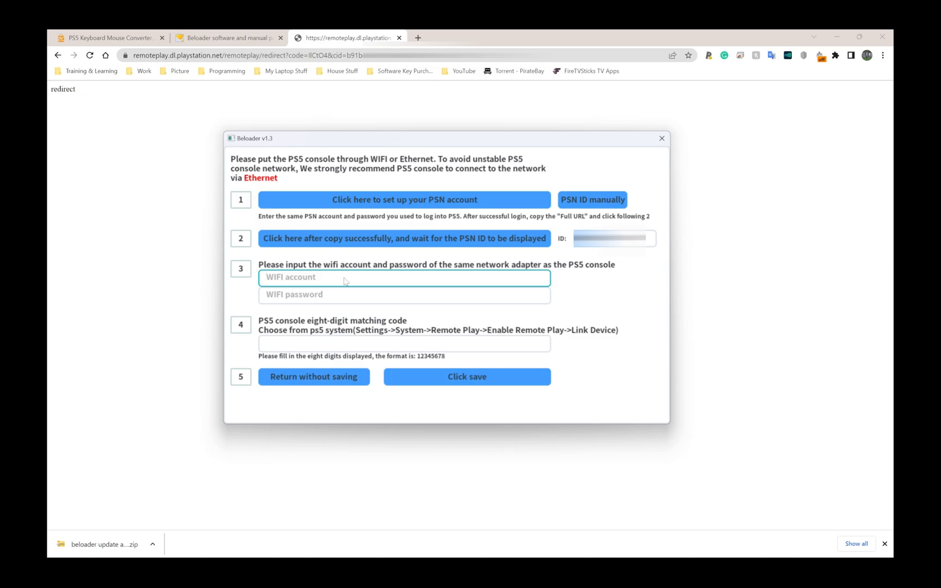
{"action": "left_click", "coordinate": [406, 278]}
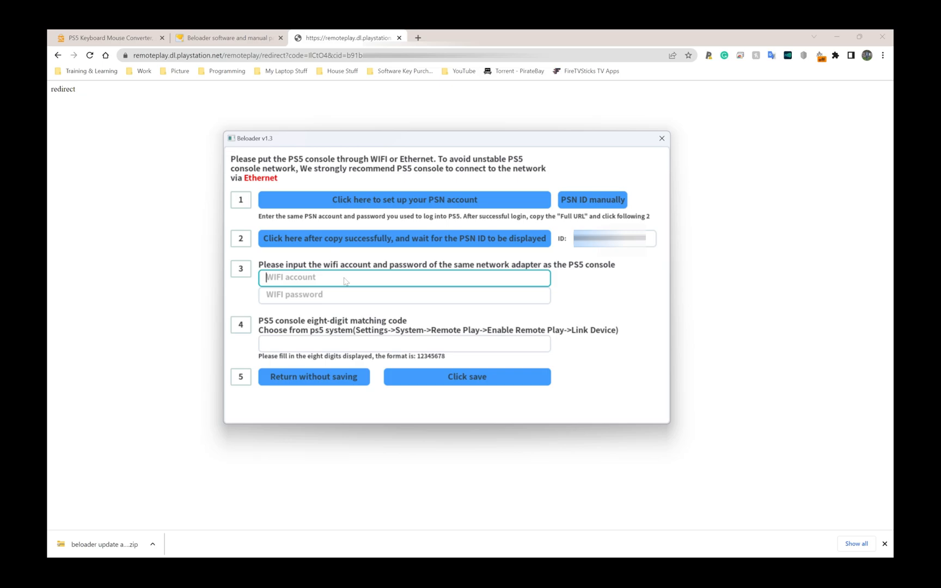
{"action": "left_click", "coordinate": [404, 295]}
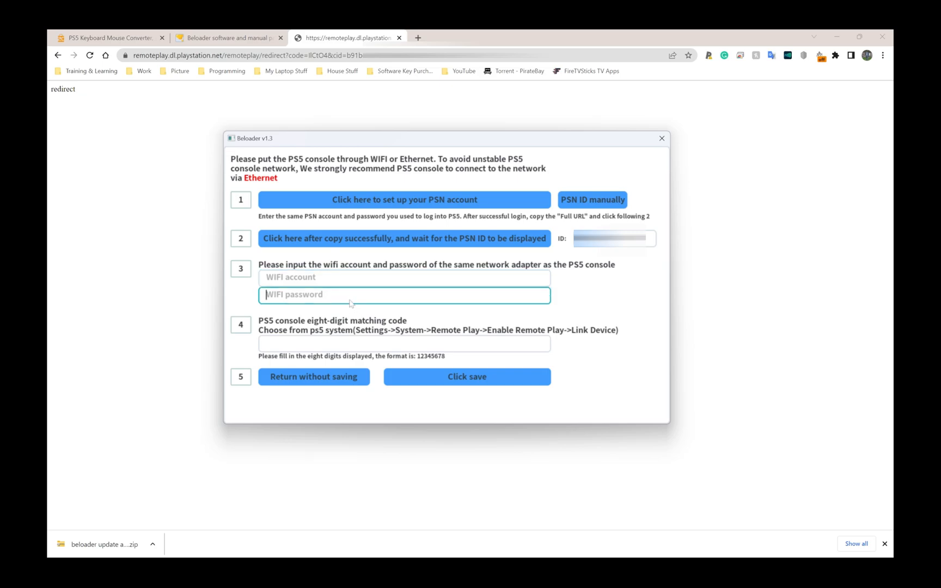
{"action": "mouse_move", "coordinate": [355, 282]}
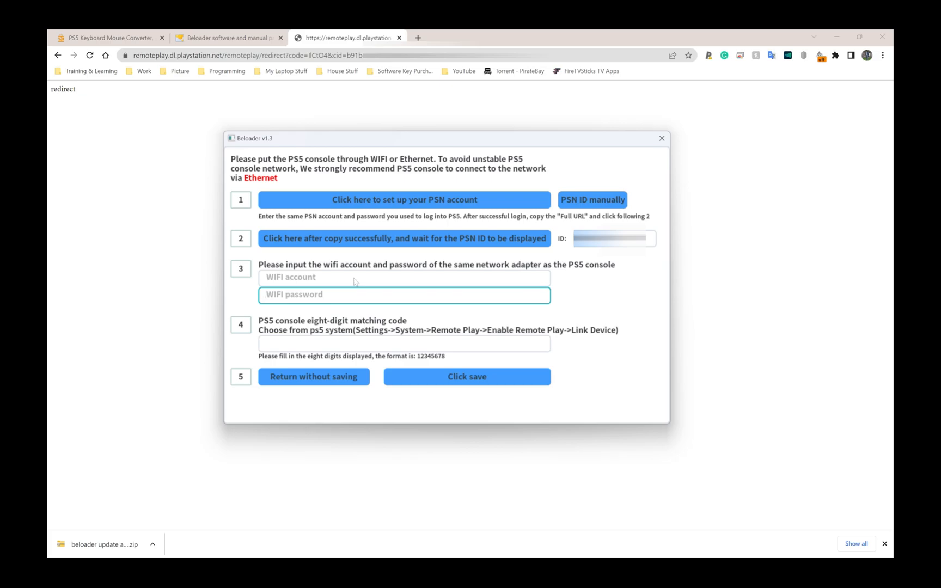
{"action": "left_click", "coordinate": [404, 277]}
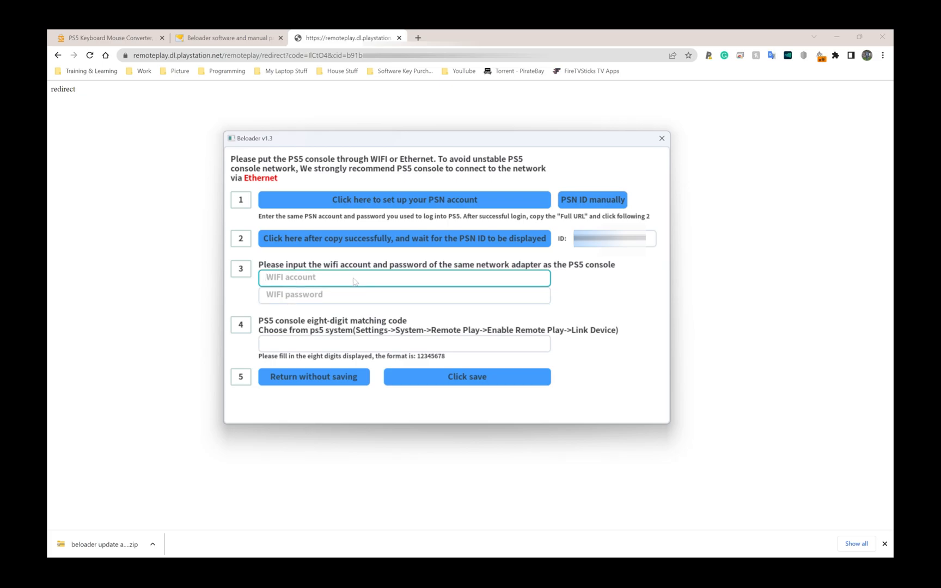
{"action": "left_click", "coordinate": [404, 278]}
{"action": "type", "text": "VM6371577"}
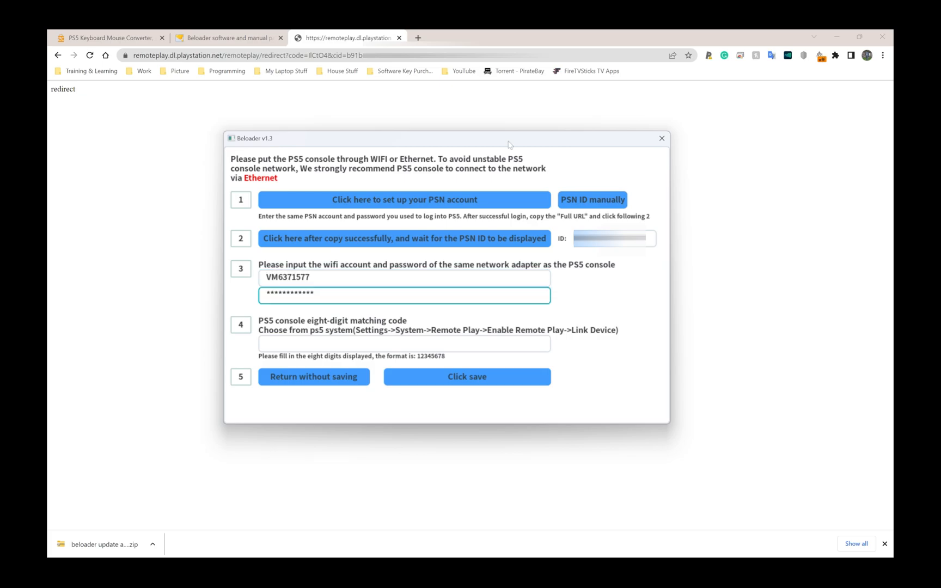
{"action": "left_click", "coordinate": [404, 295]}
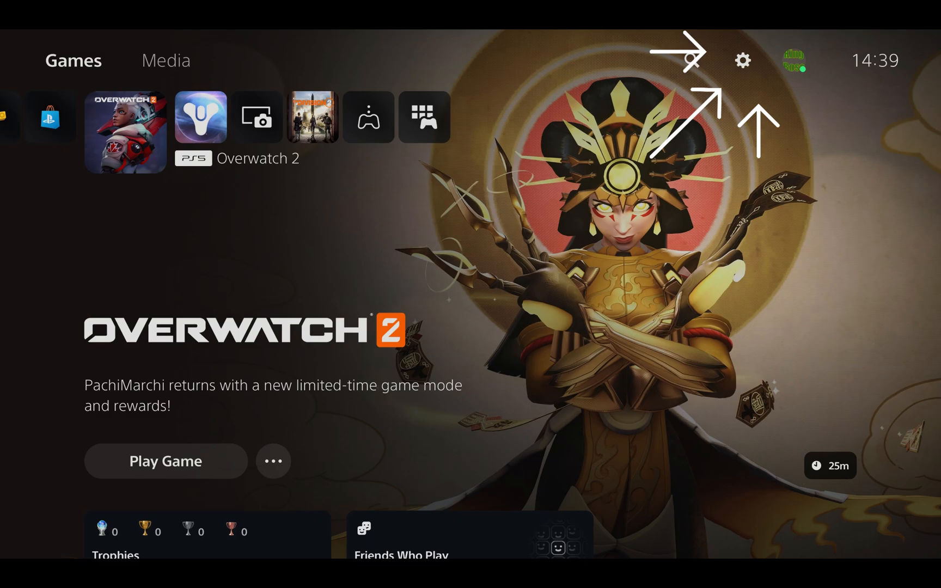
Enable Remote Play under PS5 Settings > System, ready to link a device
{"action": "left_click", "coordinate": [743, 60]}
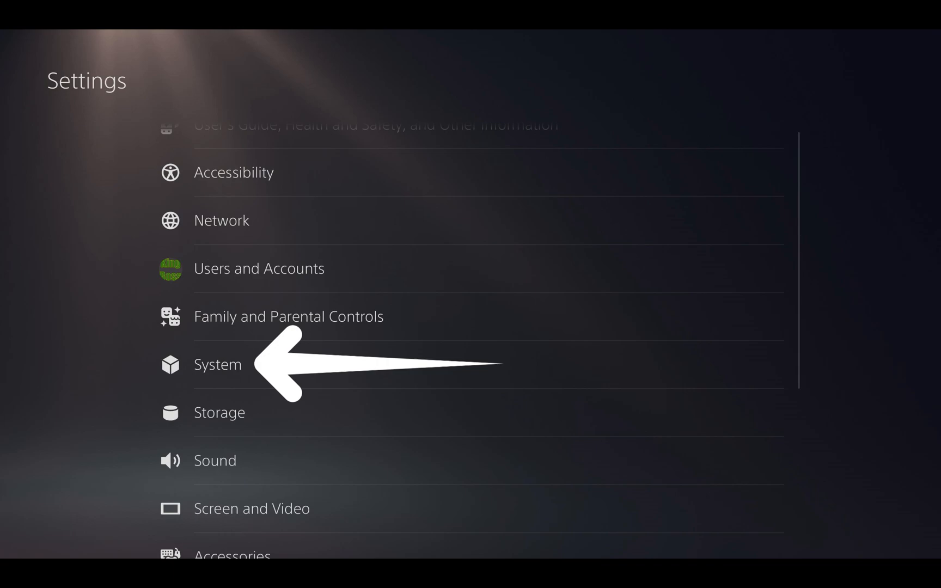
{"action": "left_click", "coordinate": [217, 364]}
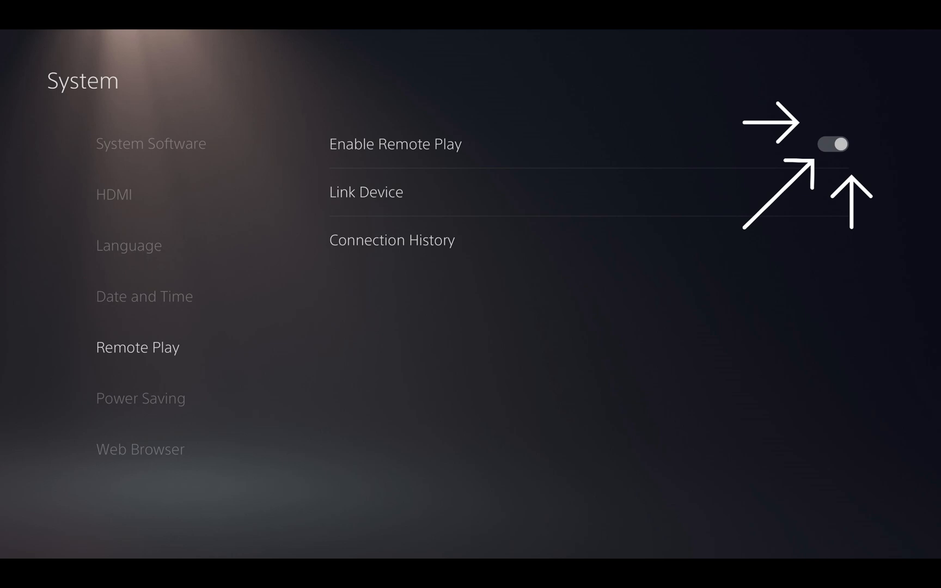
{"action": "left_click", "coordinate": [833, 144]}
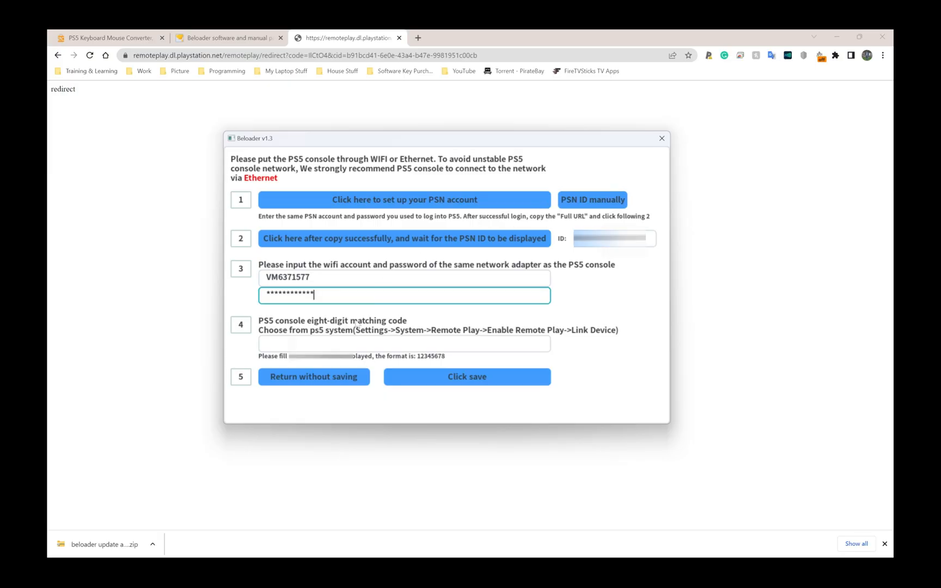
Enter the PS5 link code 18124, save the configuration and close Beloader
{"action": "left_click", "coordinate": [403, 343]}
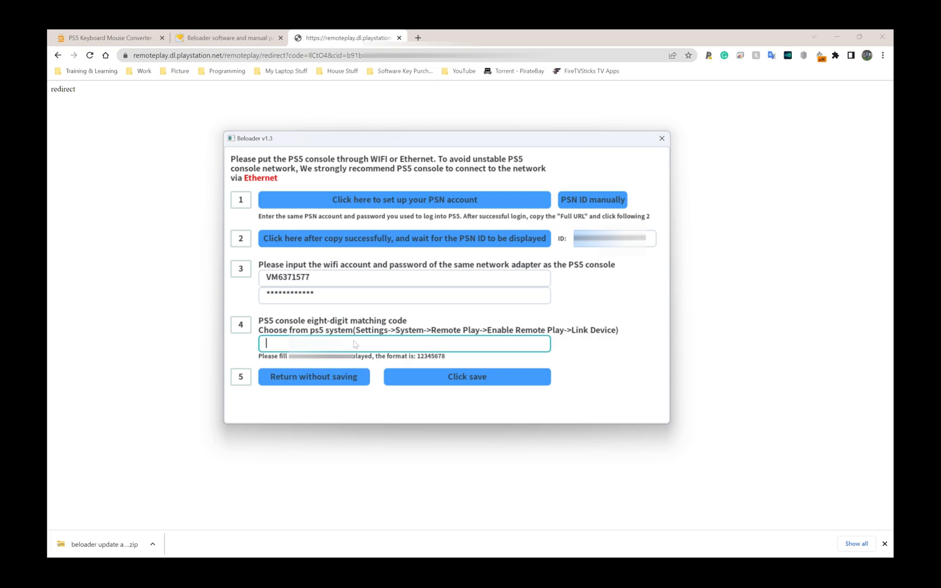
{"action": "type", "text": "18124"}
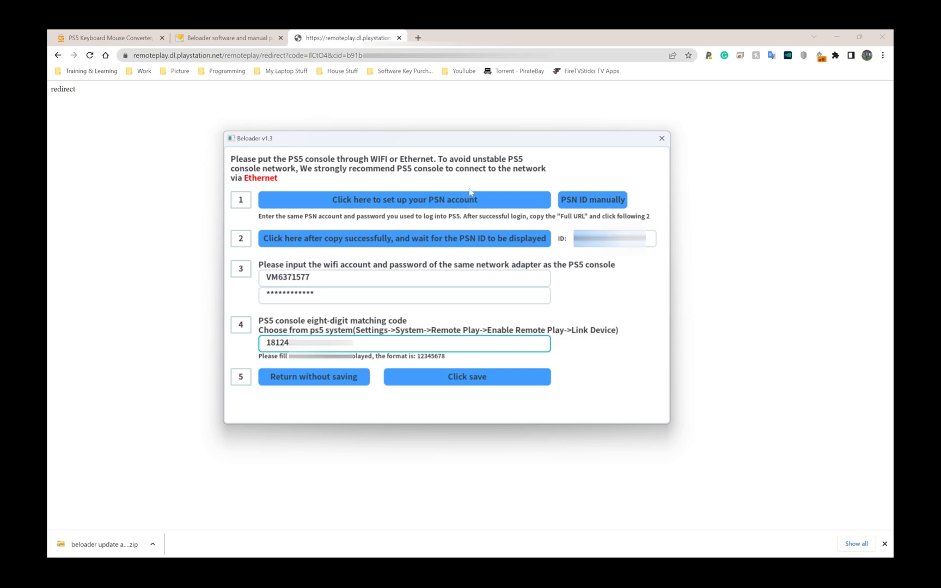
{"action": "mouse_move", "coordinate": [461, 214]}
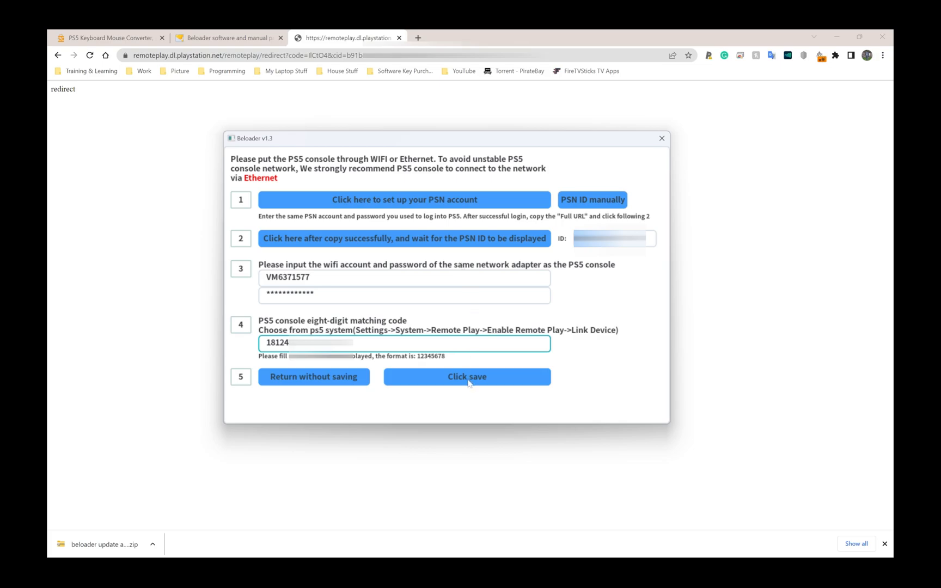
{"action": "left_click", "coordinate": [467, 376]}
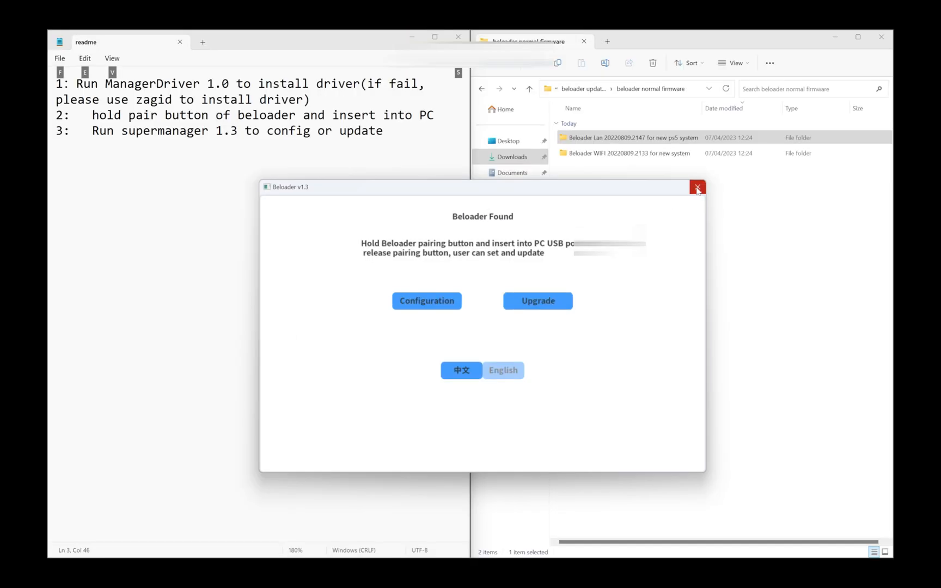
{"action": "left_click", "coordinate": [697, 187]}
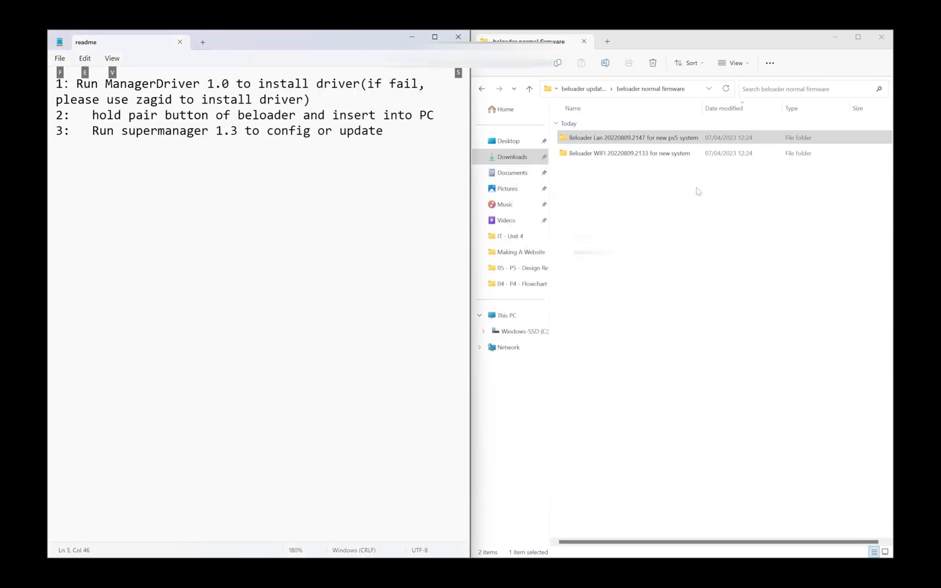